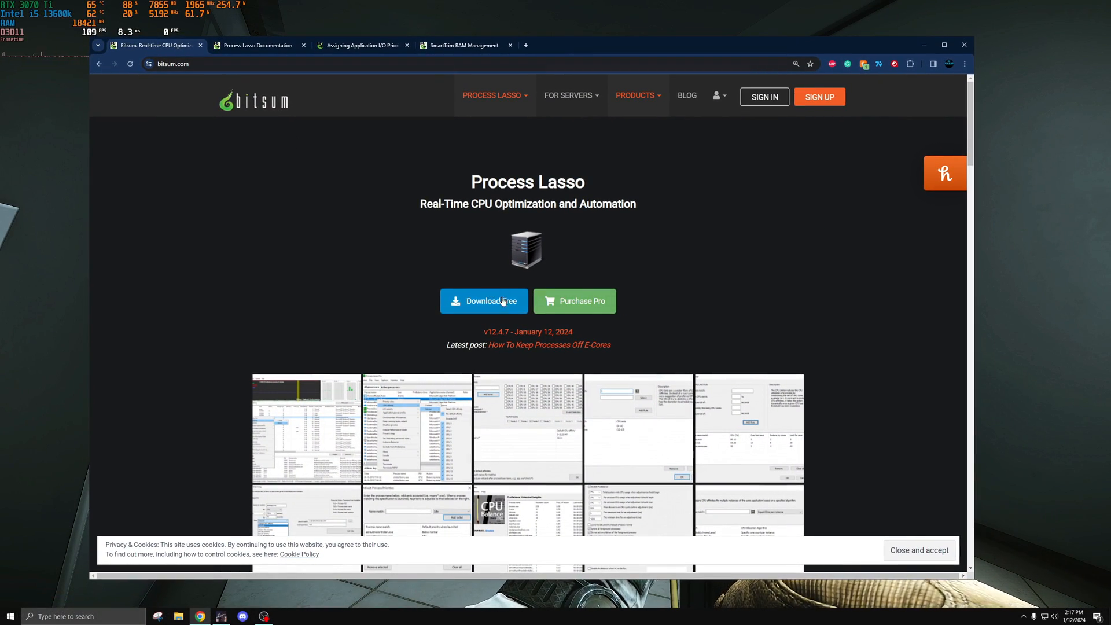
mouse_move(516, 280)
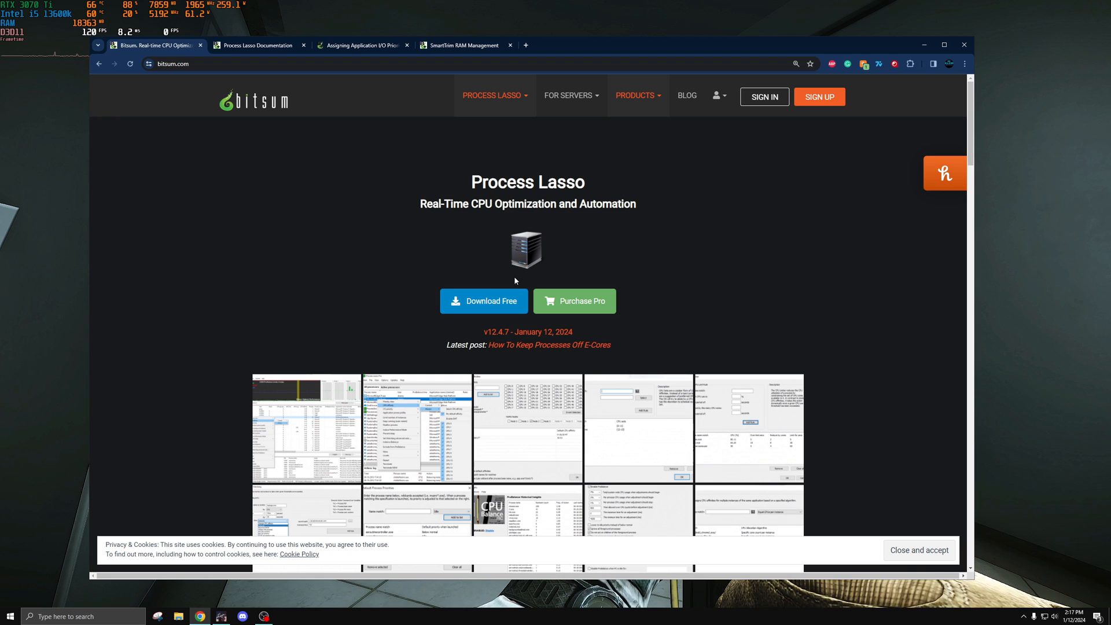
mouse_move(521, 261)
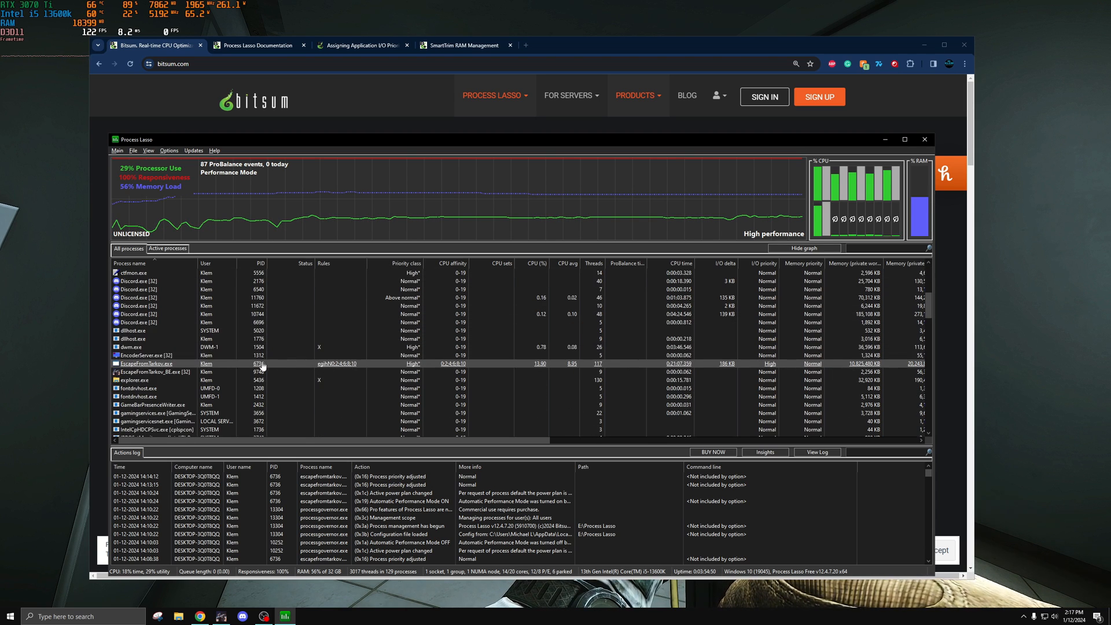
mouse_move(174, 366)
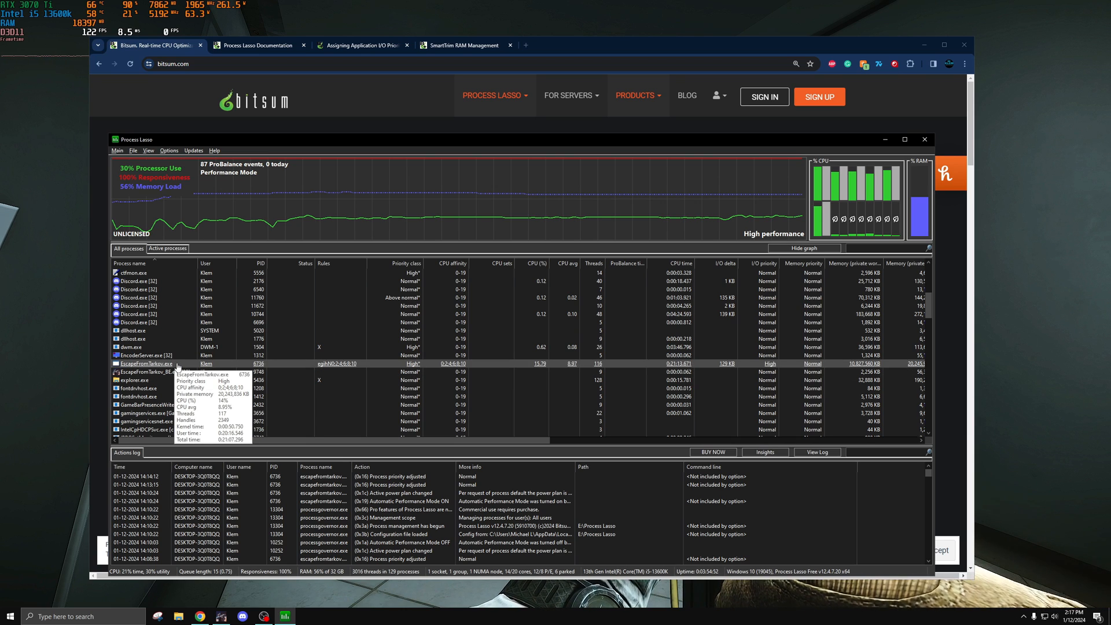
Show EscapeFromTarkov.exe's CPU priority, affinity, I/O priority and CPU Sets options.
right_click(144, 364)
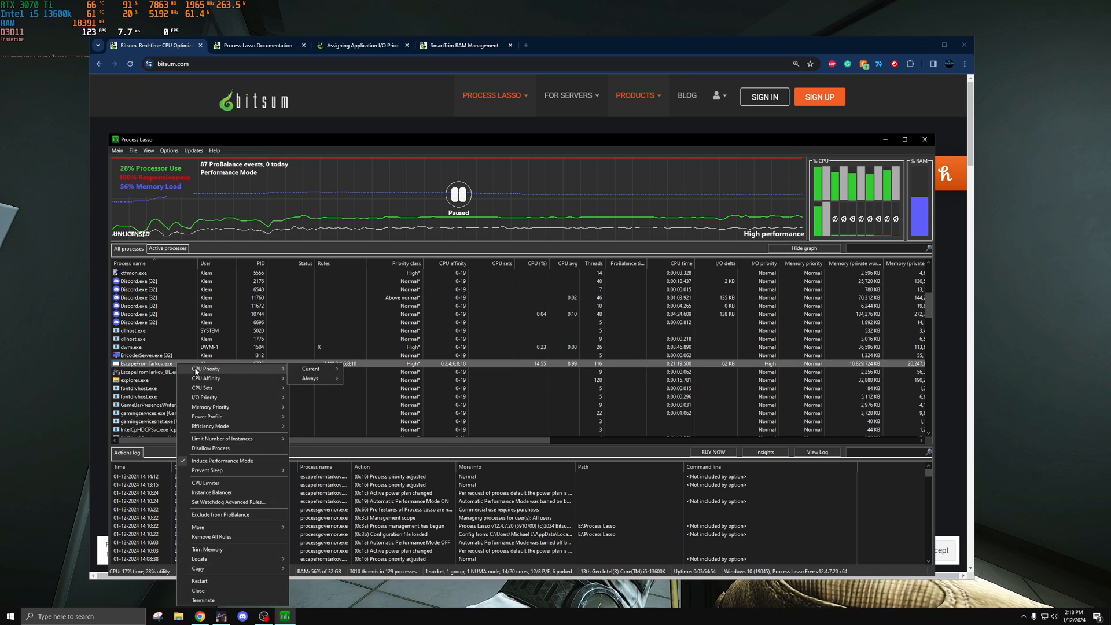
mouse_move(310, 378)
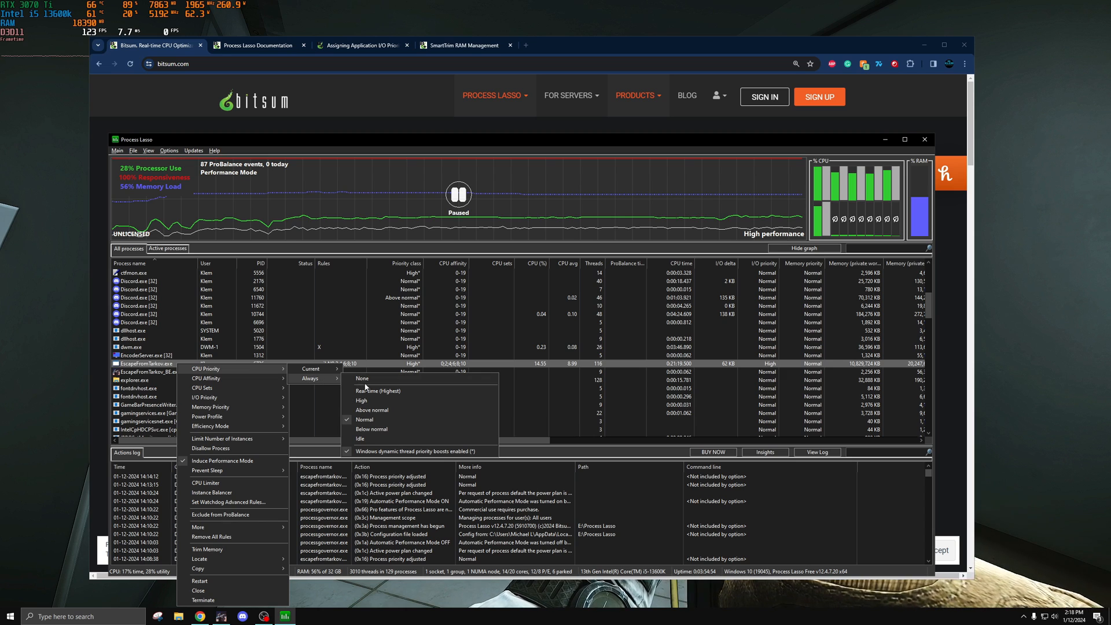
mouse_move(226, 378)
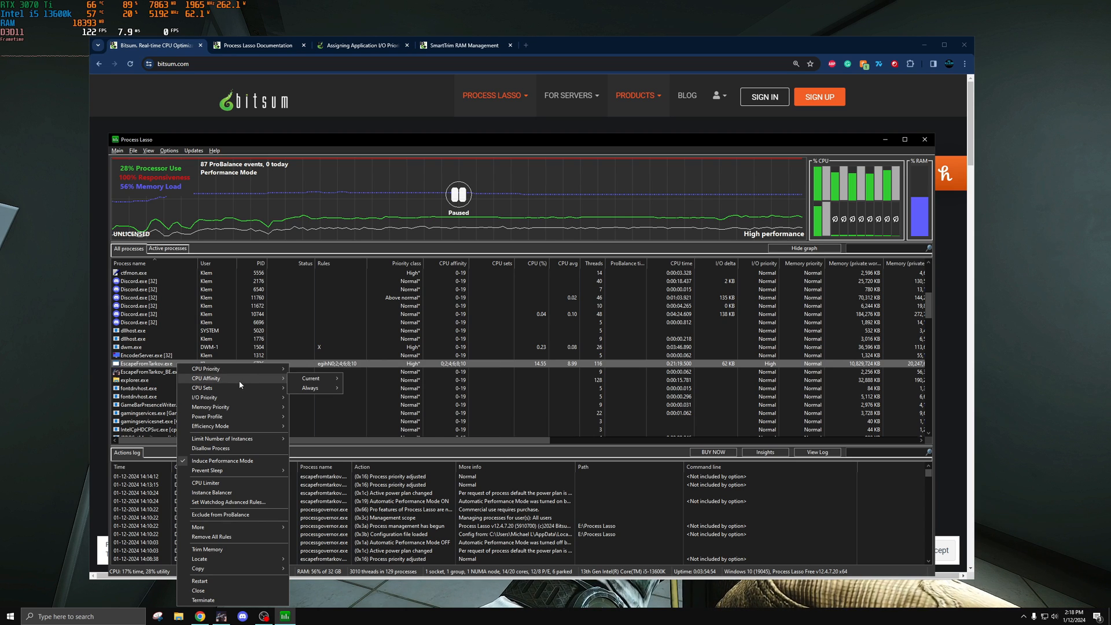
mouse_move(370, 411)
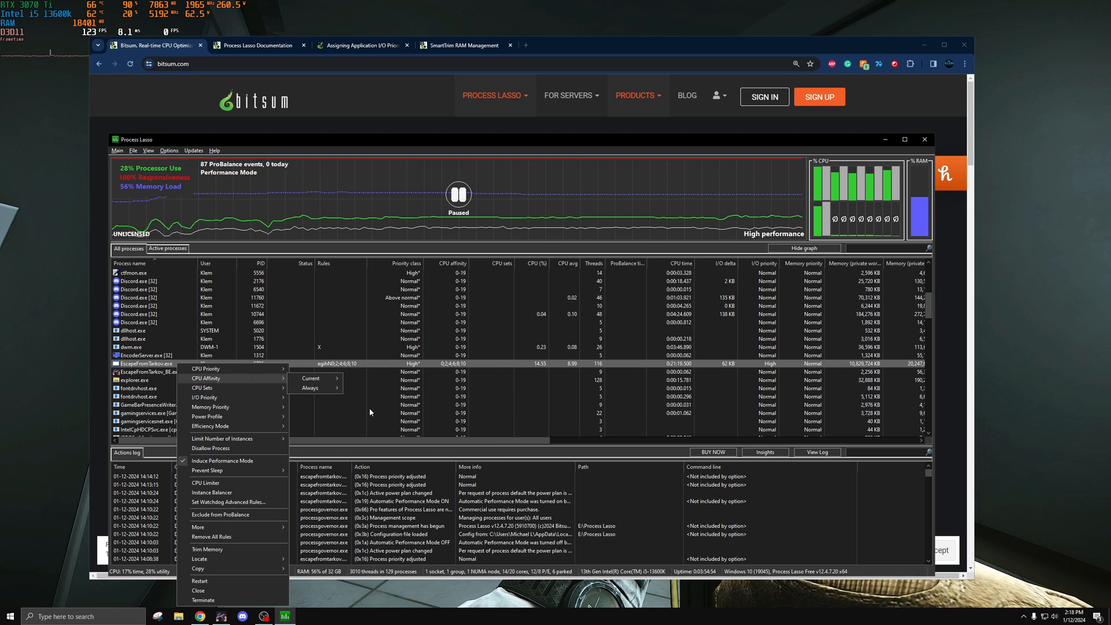
mouse_move(231, 384)
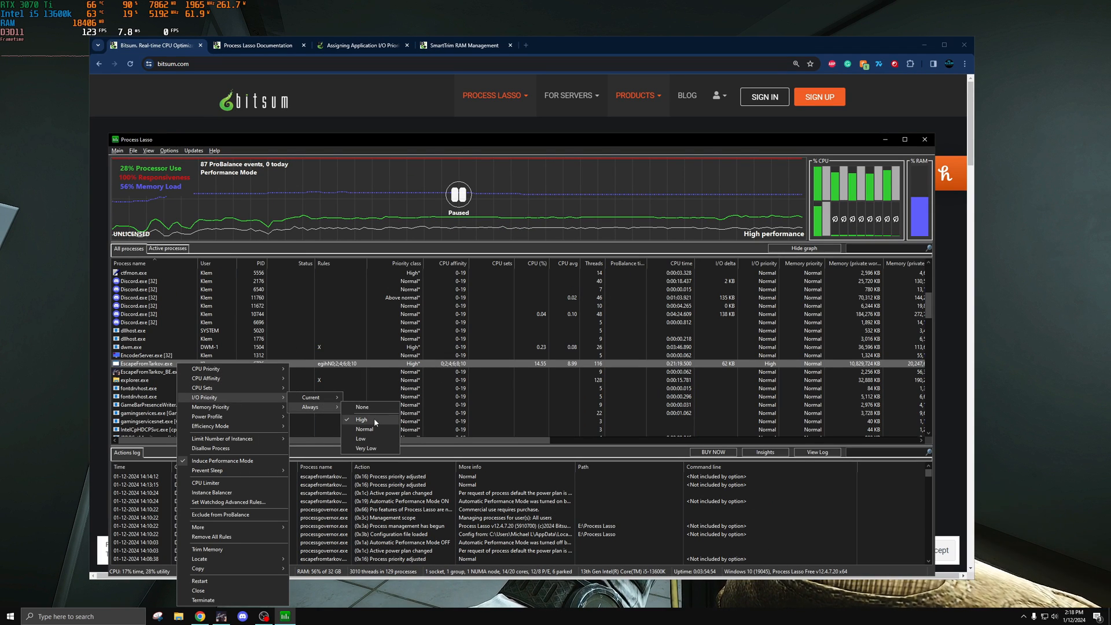
mouse_move(202, 387)
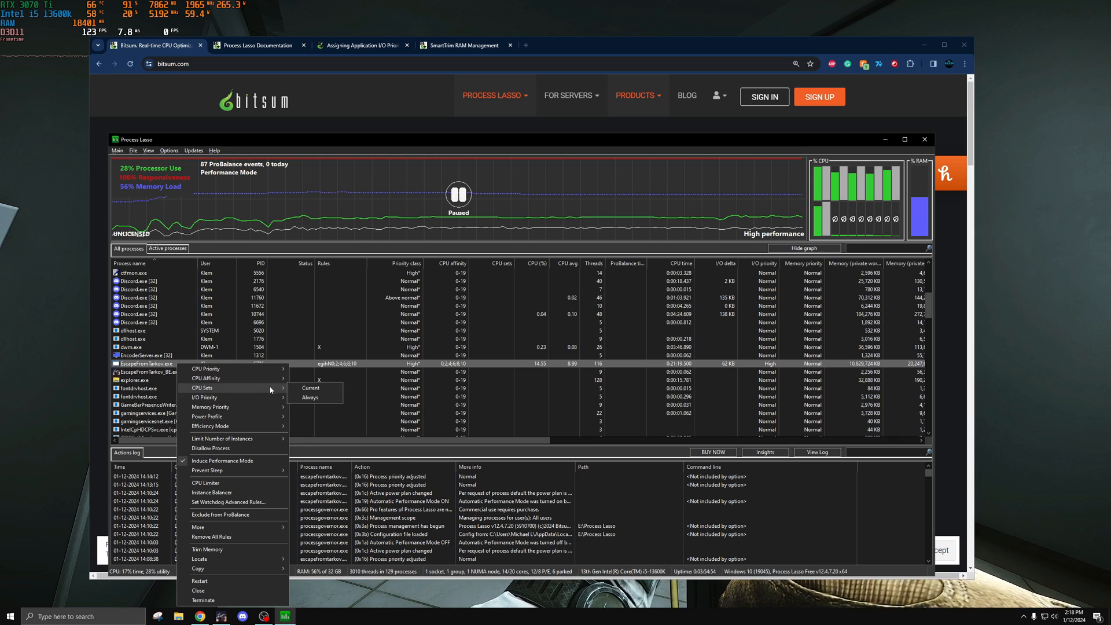
mouse_move(227, 460)
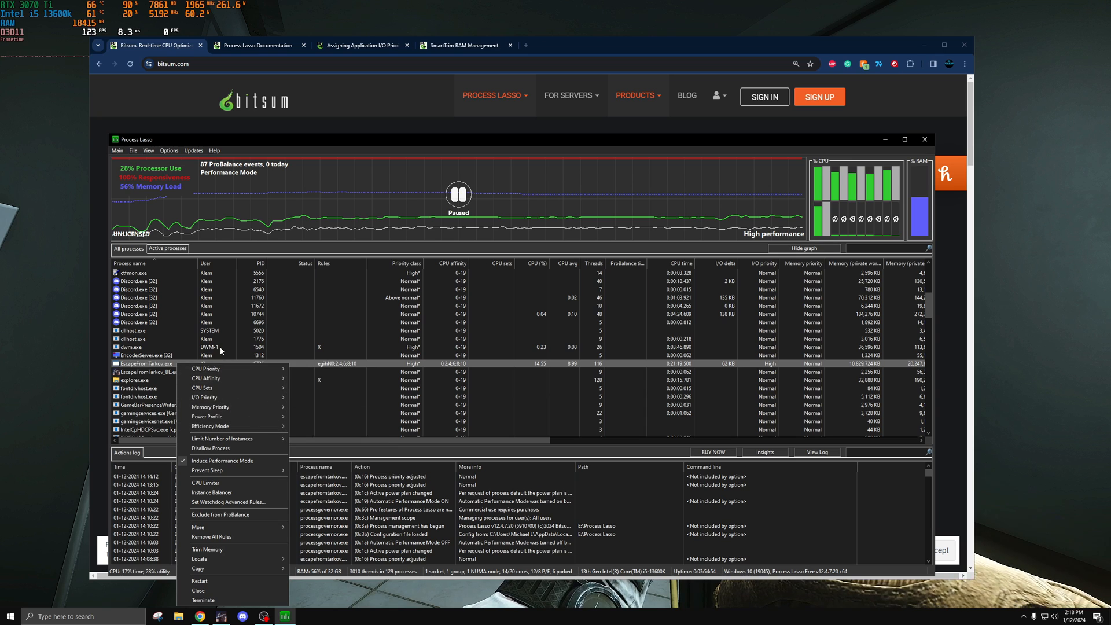
mouse_move(206, 369)
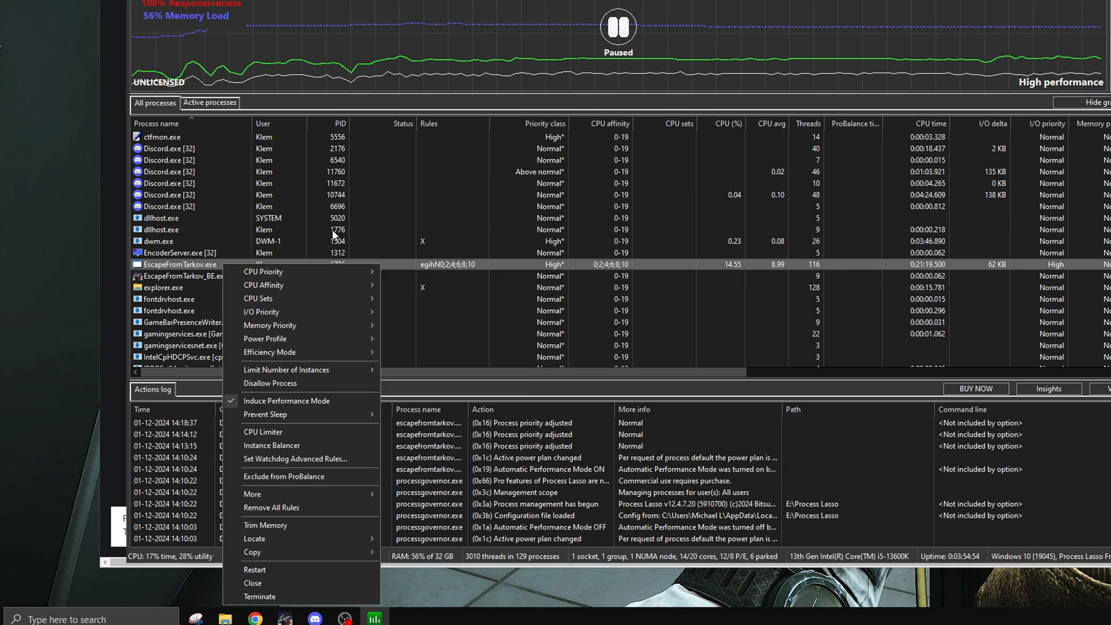
mouse_move(301, 463)
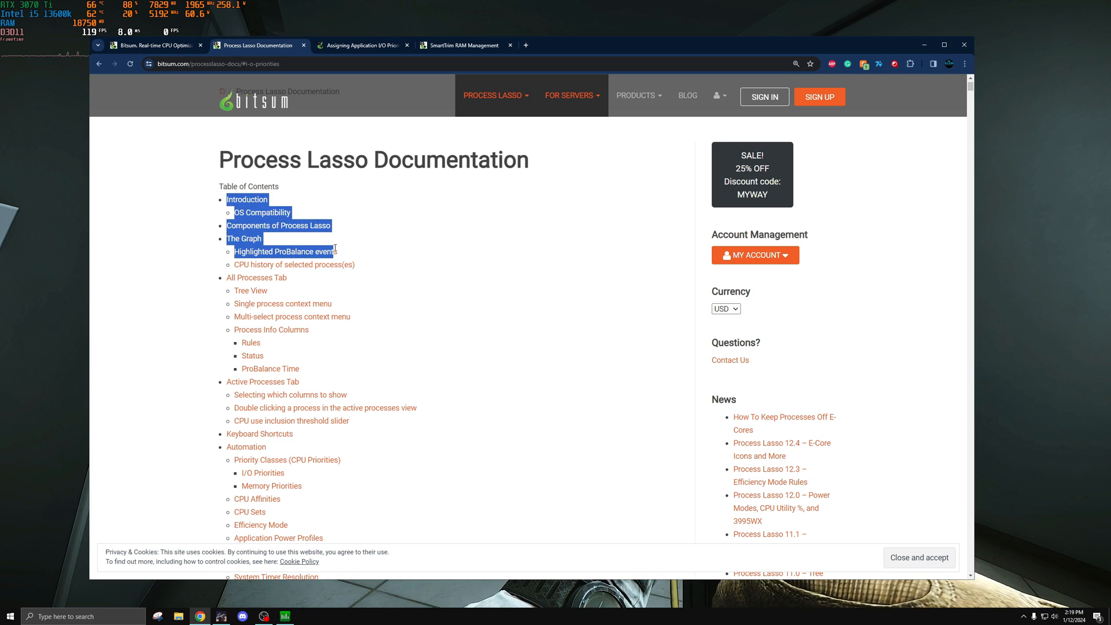
Scroll the documentation contents and go to 'Priority Classes (CPU Priorities)'.
scroll("down", 3)
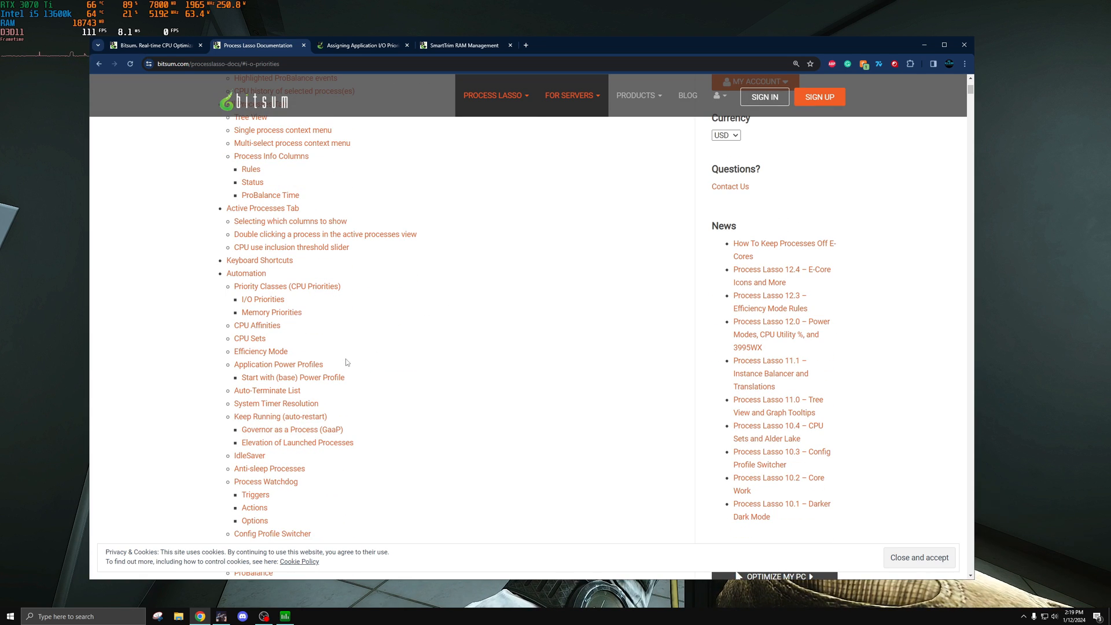
scroll("down", 3)
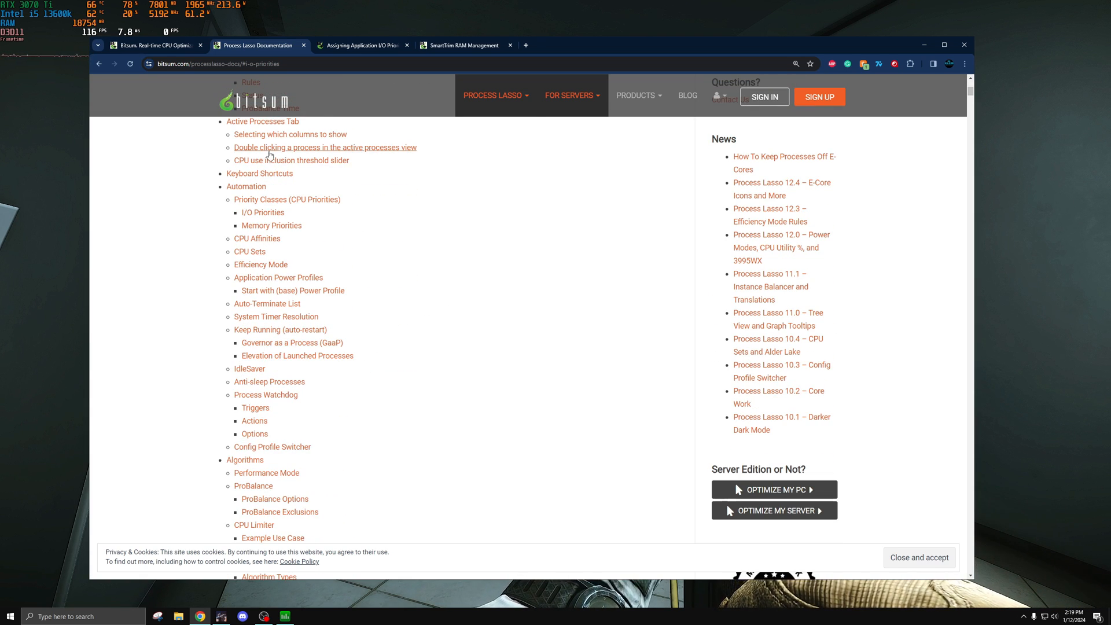
mouse_move(270, 151)
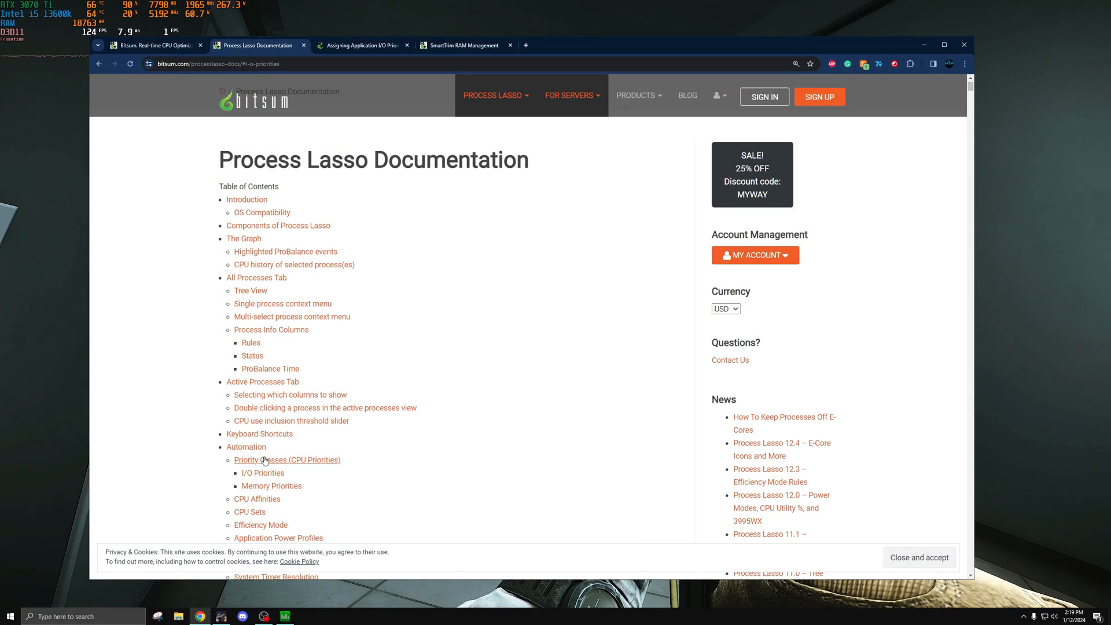
left_click(287, 459)
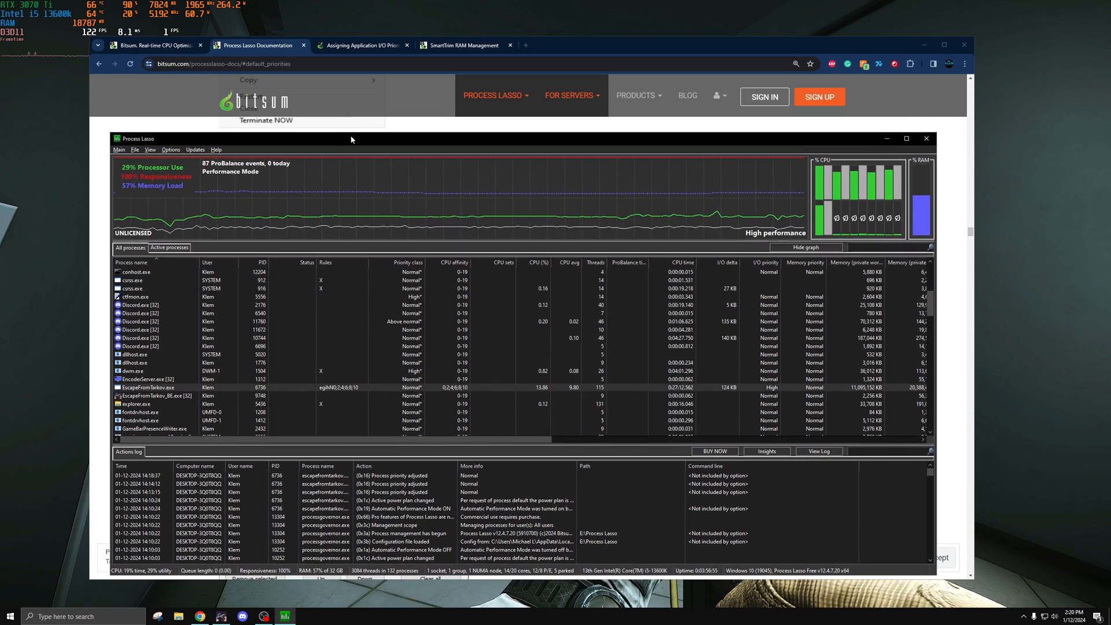
Highlight the advice on lowering background priorities and read through the Priority Classes section.
right_click(150, 387)
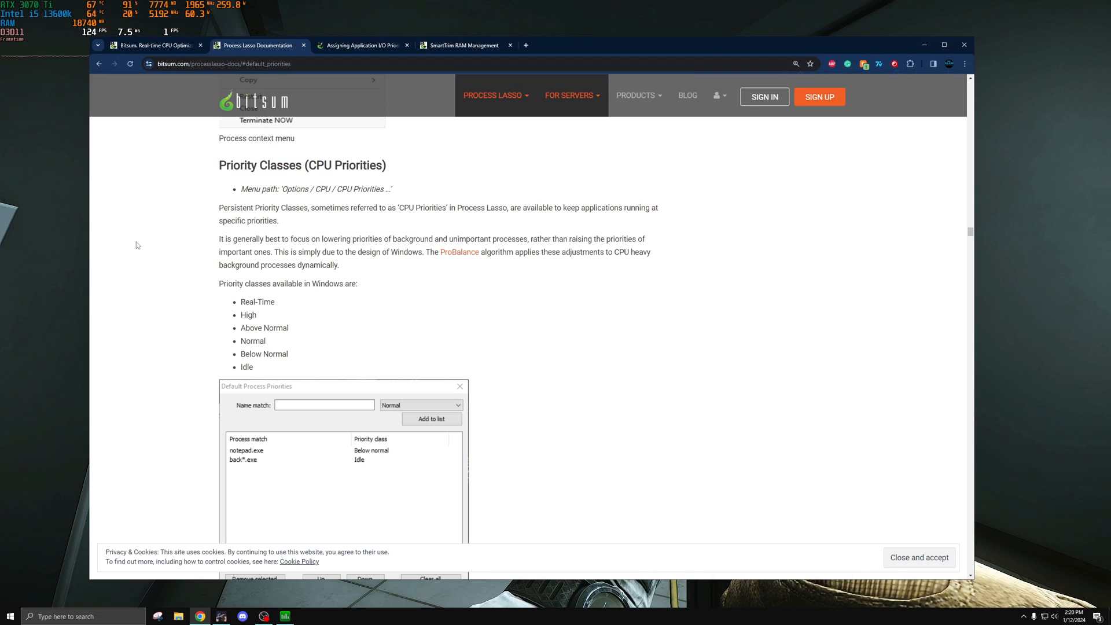
mouse_move(145, 244)
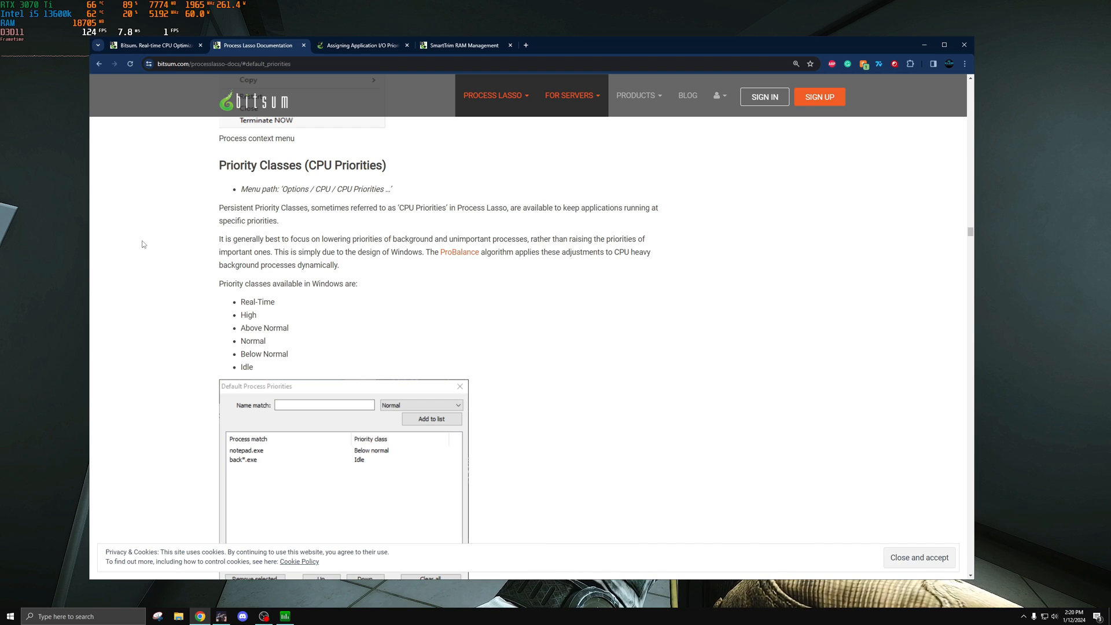
left_click_drag(218, 239, 335, 239)
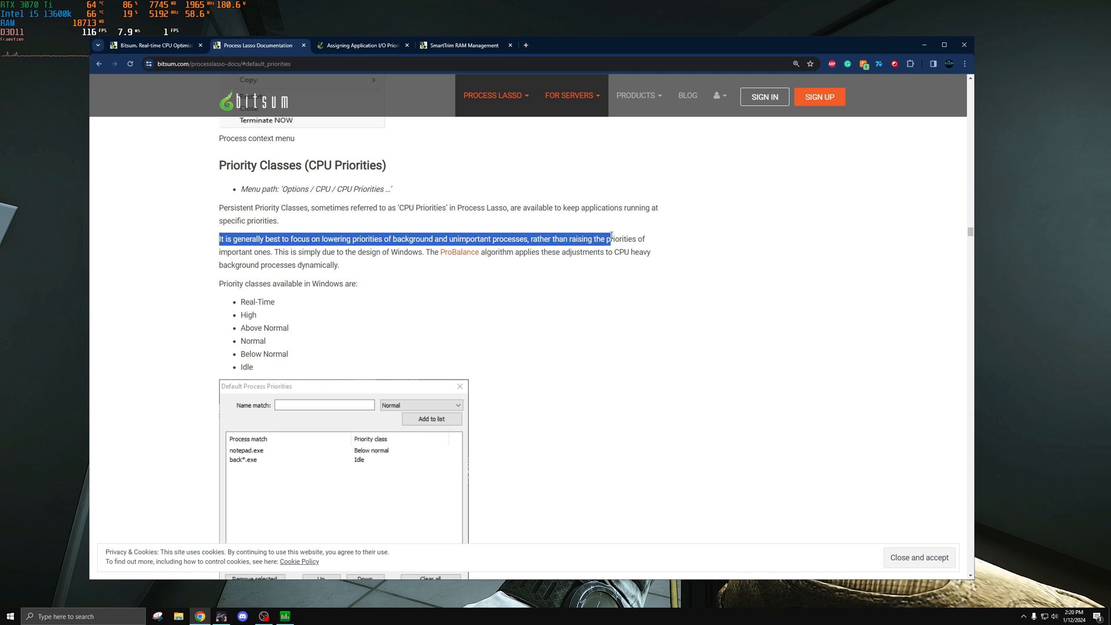
left_click_drag(607, 239, 272, 252)
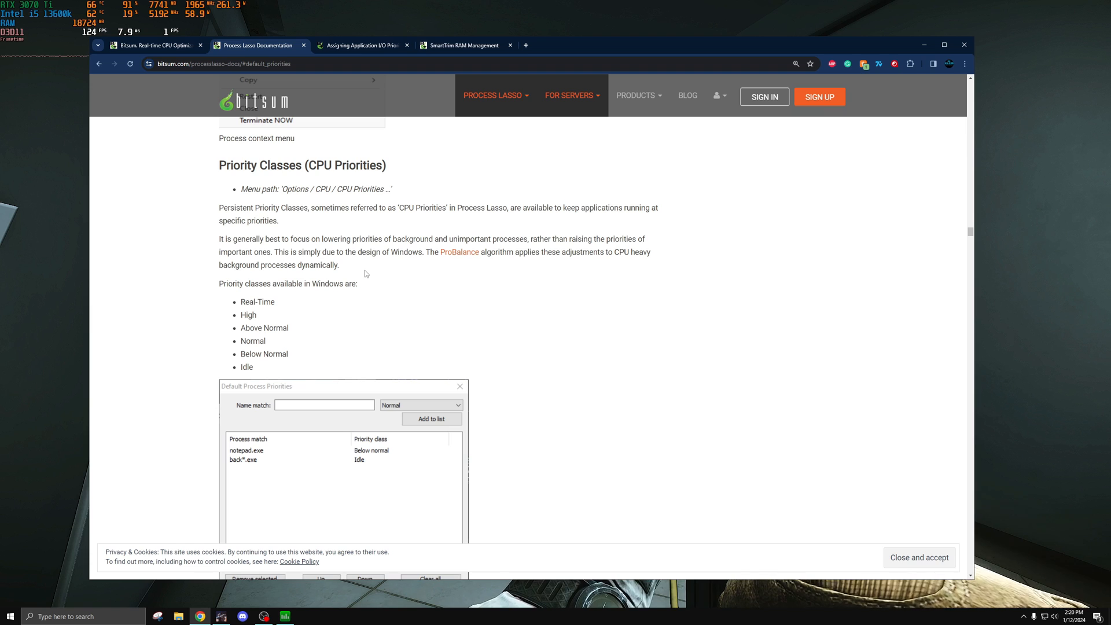
scroll("down", 3)
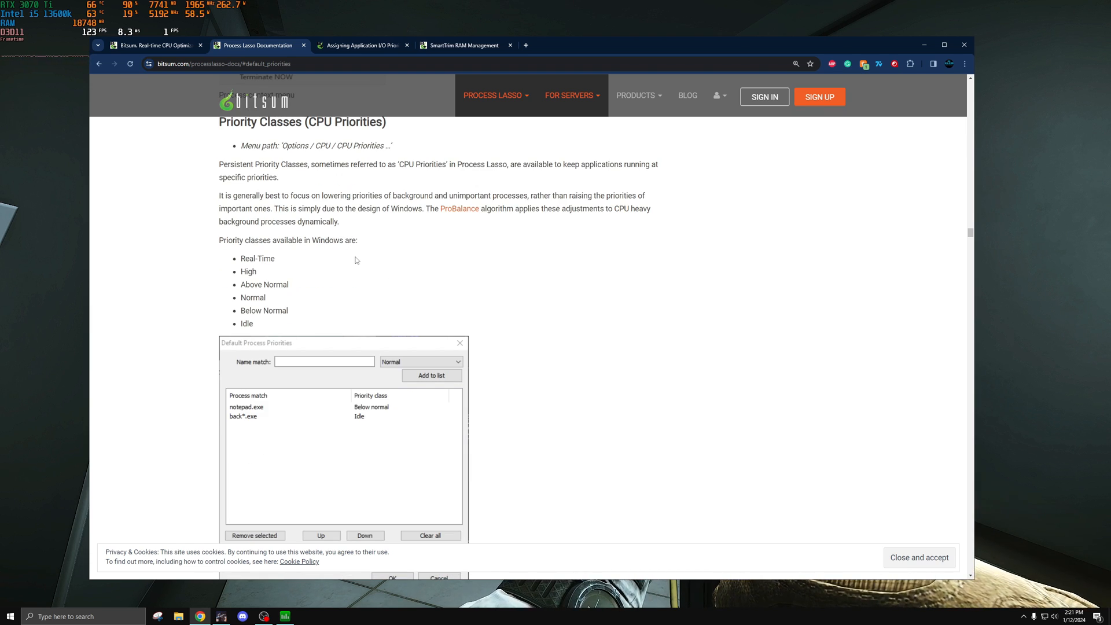
scroll("down", 3)
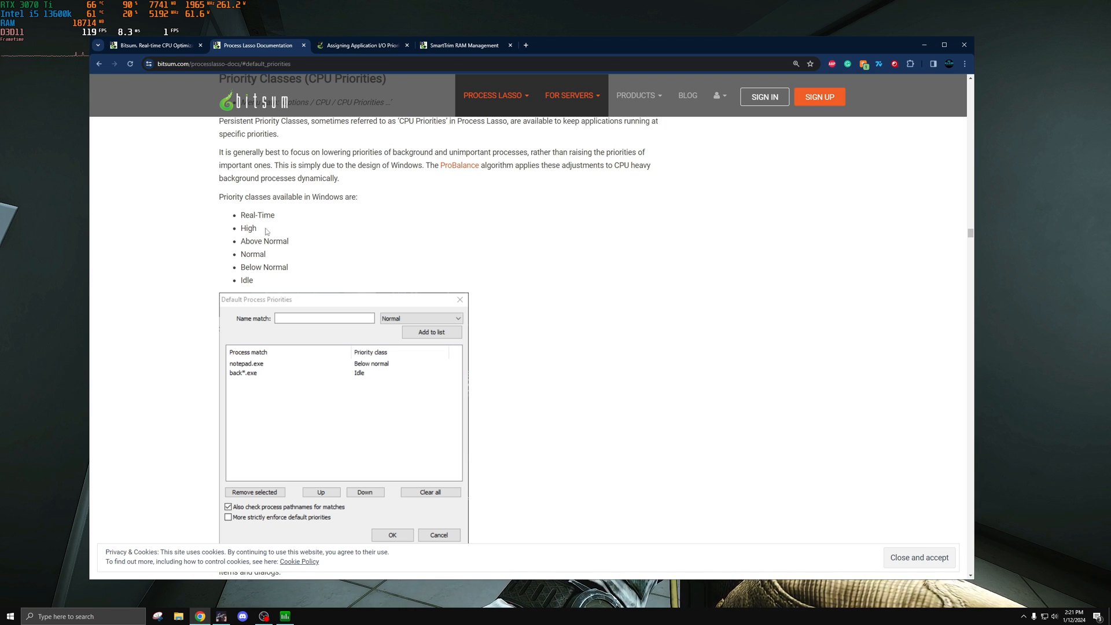
mouse_move(372, 241)
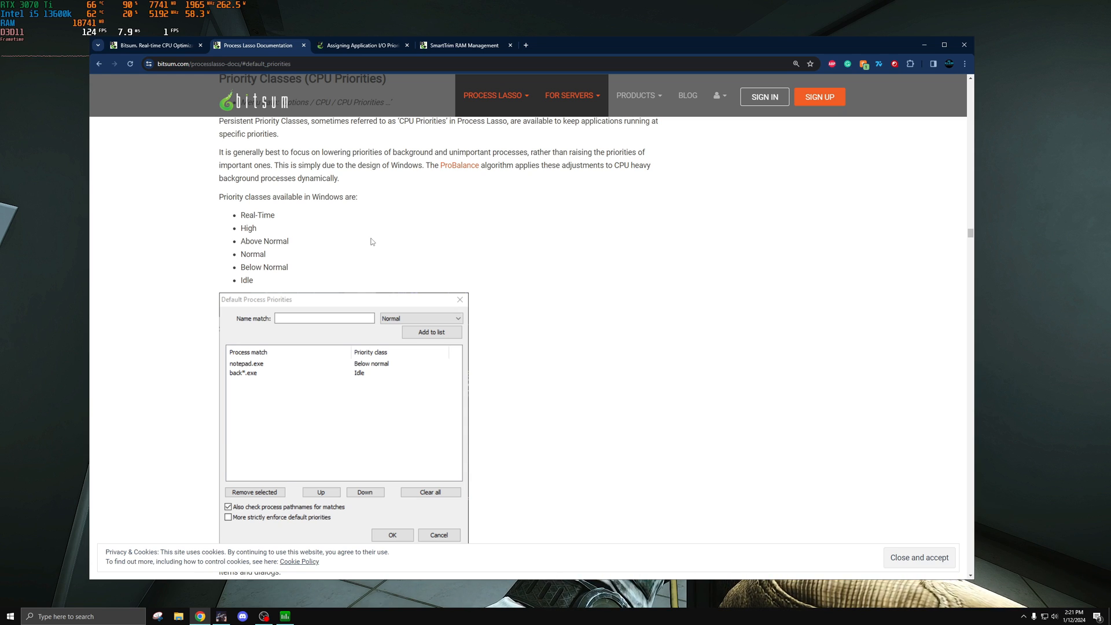
mouse_move(343, 232)
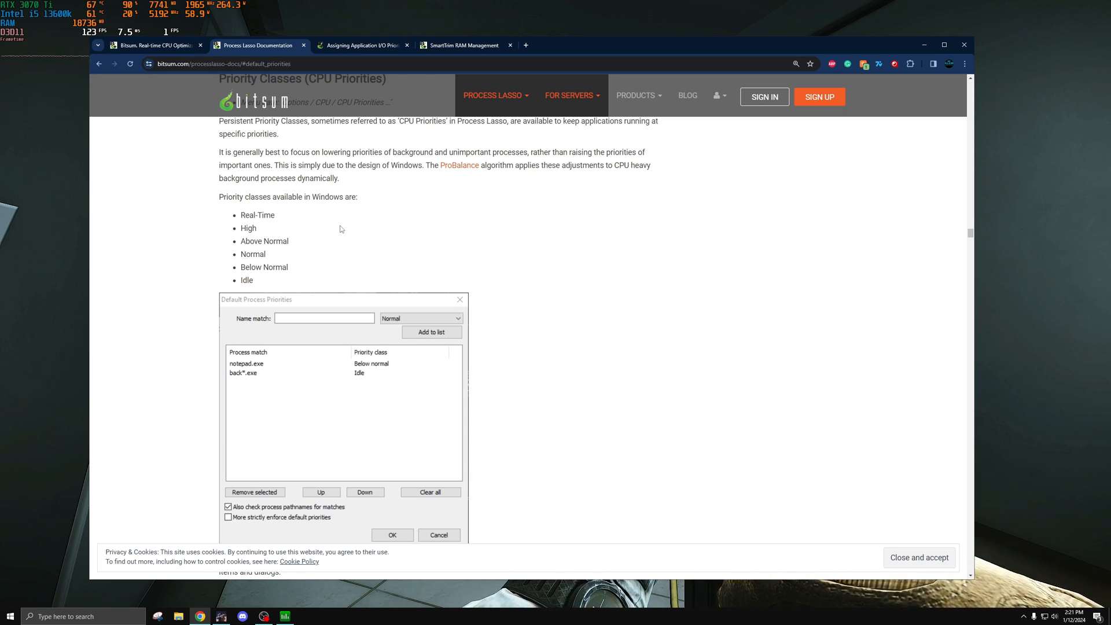
mouse_move(335, 226)
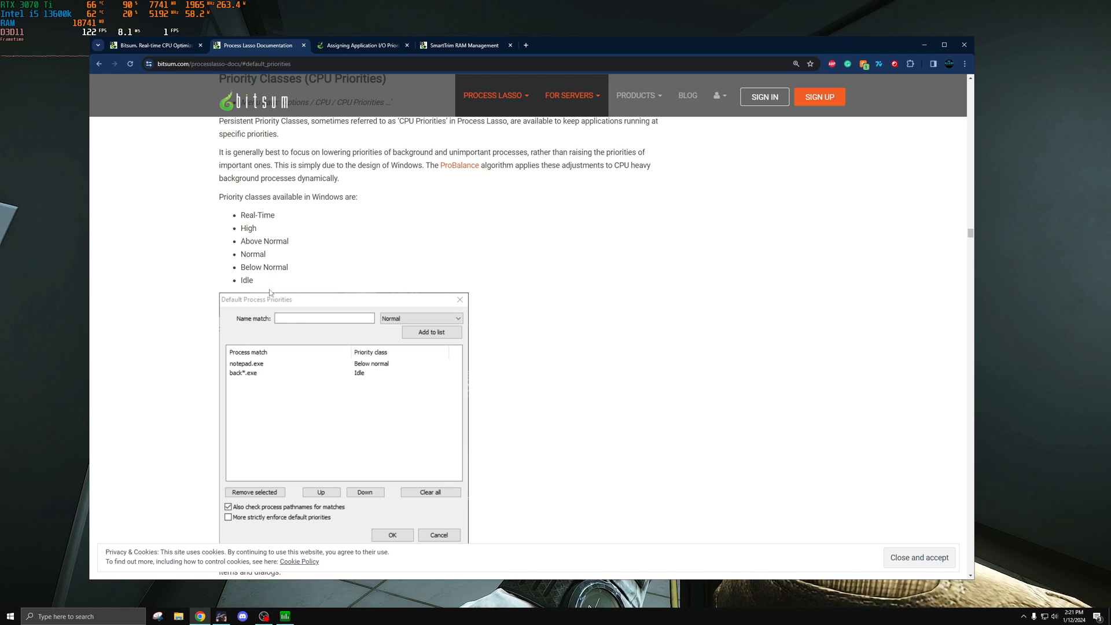
mouse_move(446, 277)
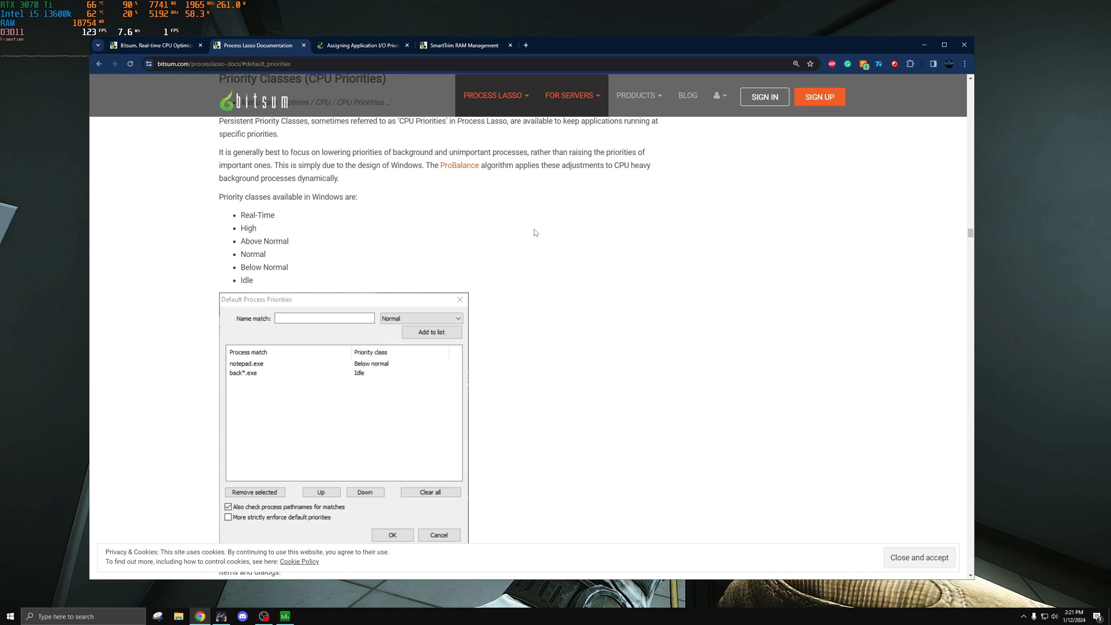
left_click(281, 616)
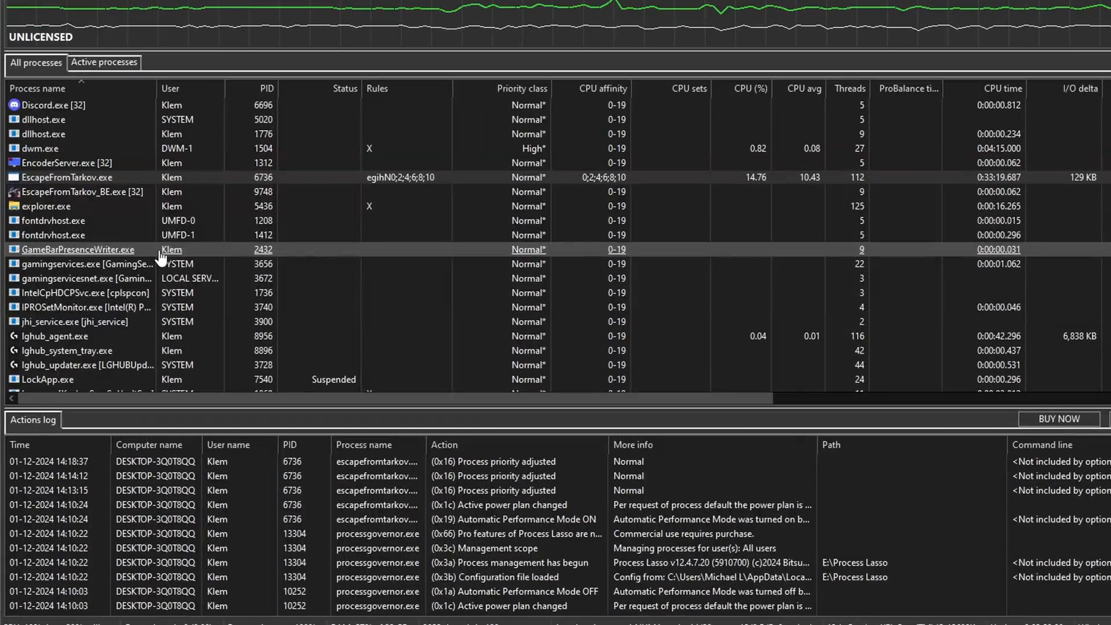
mouse_move(140, 254)
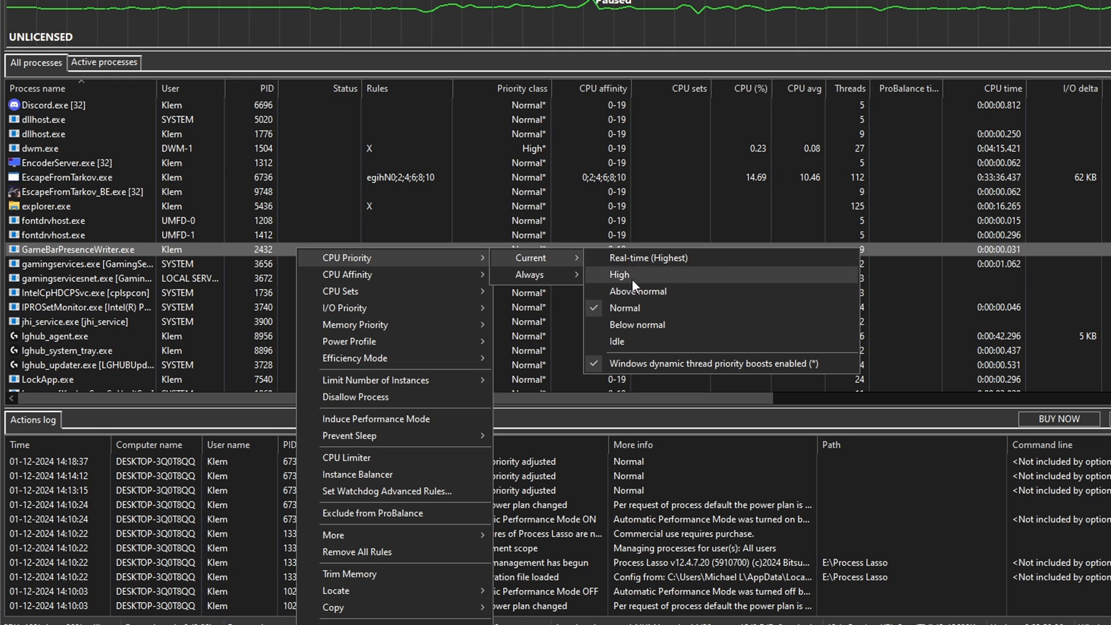
mouse_move(530, 274)
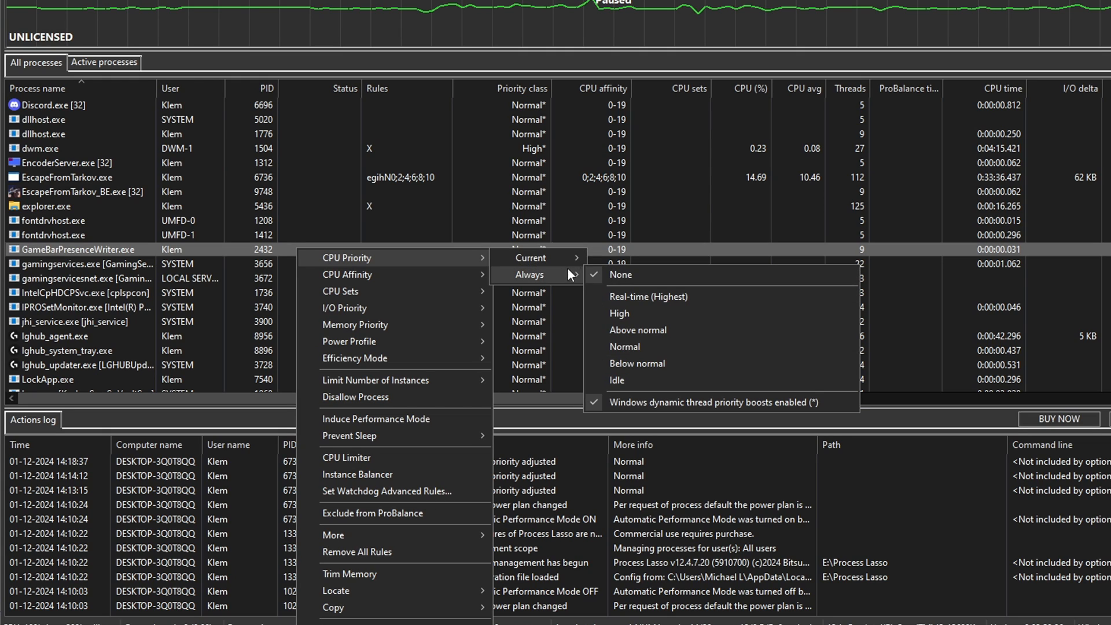
mouse_move(629, 338)
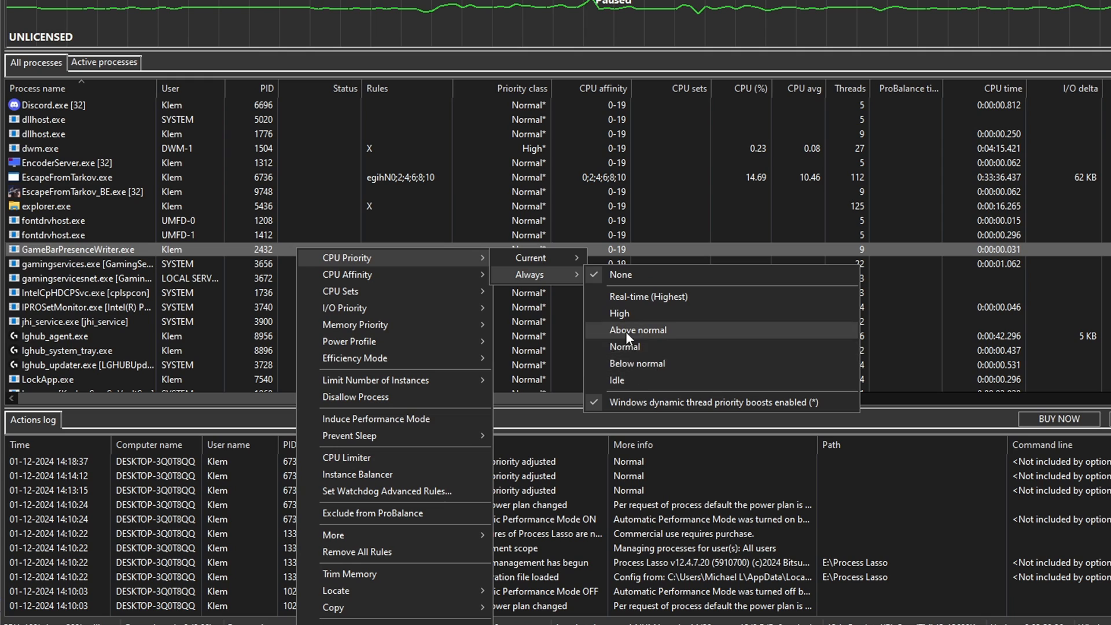
mouse_move(597, 365)
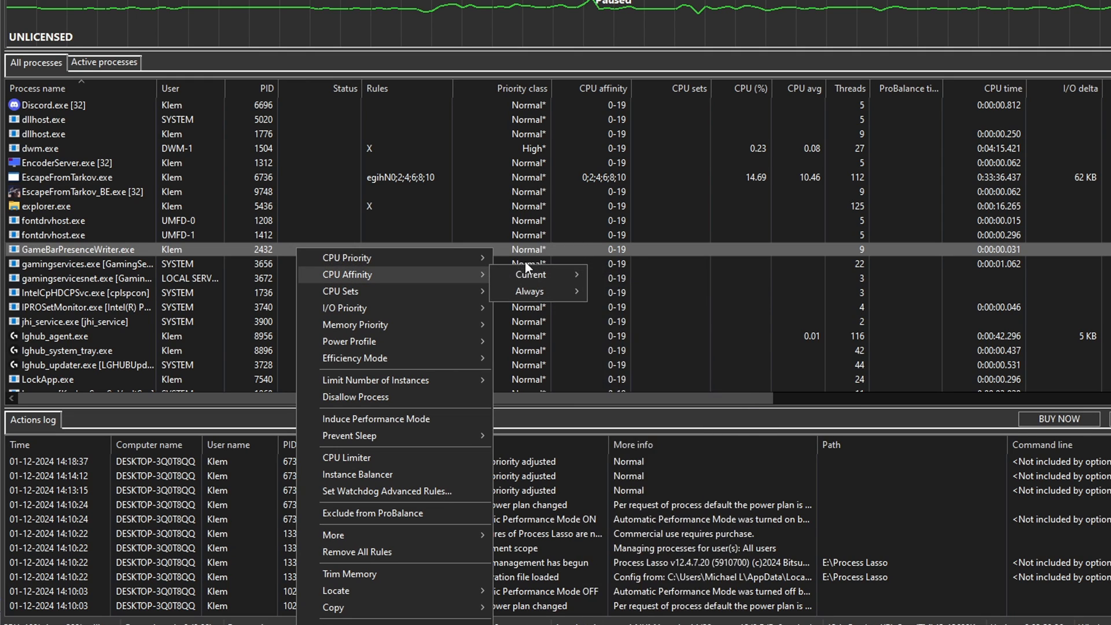
mouse_move(530, 258)
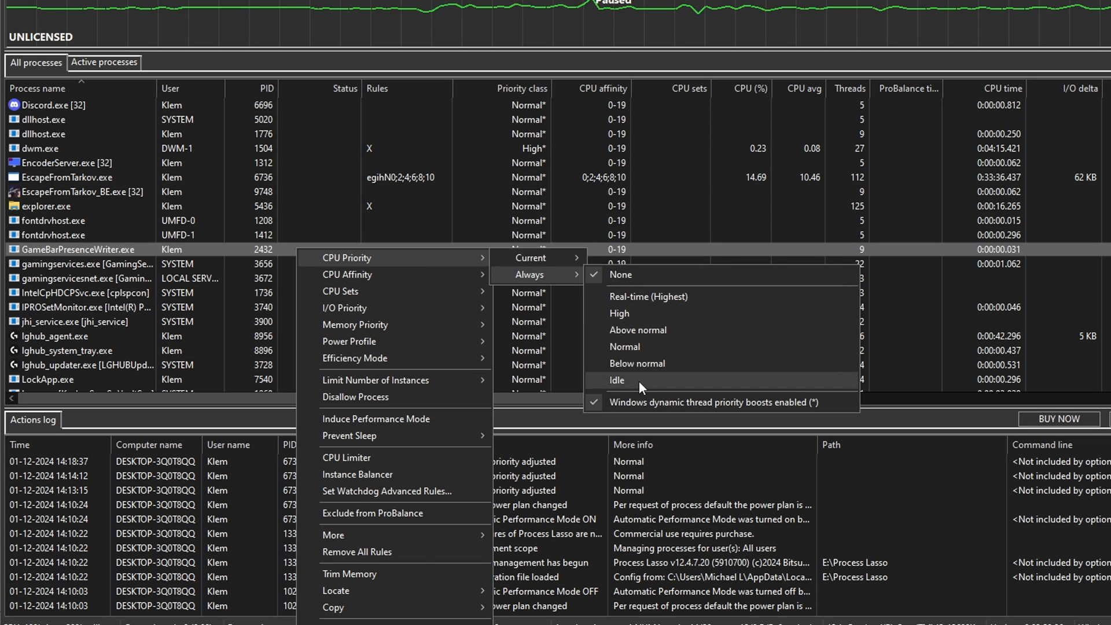
Set GameBarPresenceWriter.exe's CPU Priority to Always Idle.
left_click(617, 380)
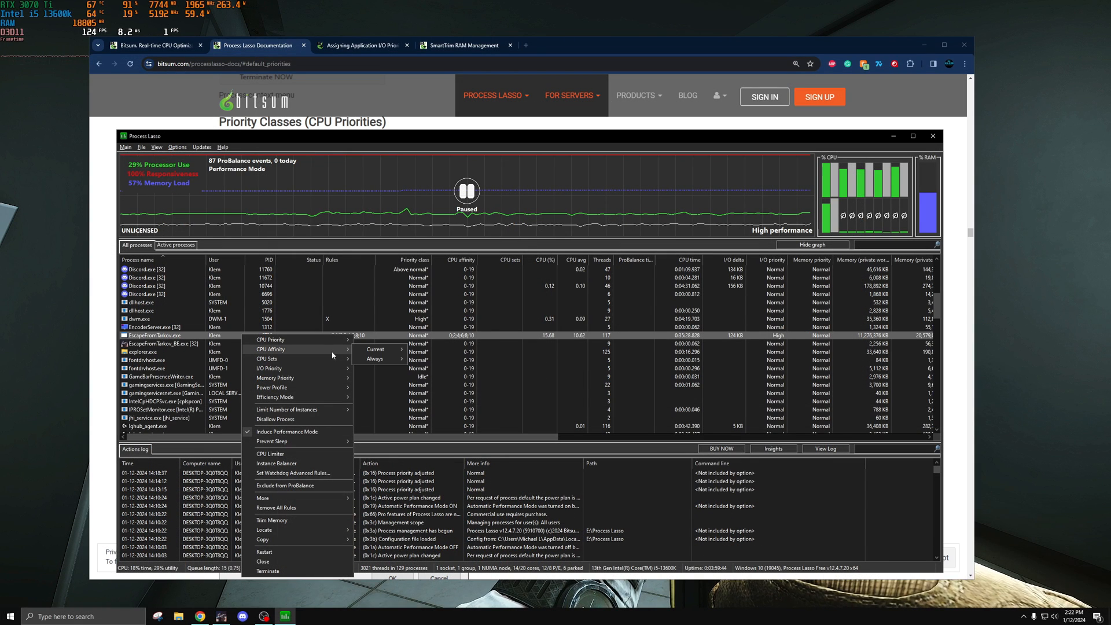
Close EscapeFromTarkov.exe's menu unchanged and return to the game.
left_click(375, 349)
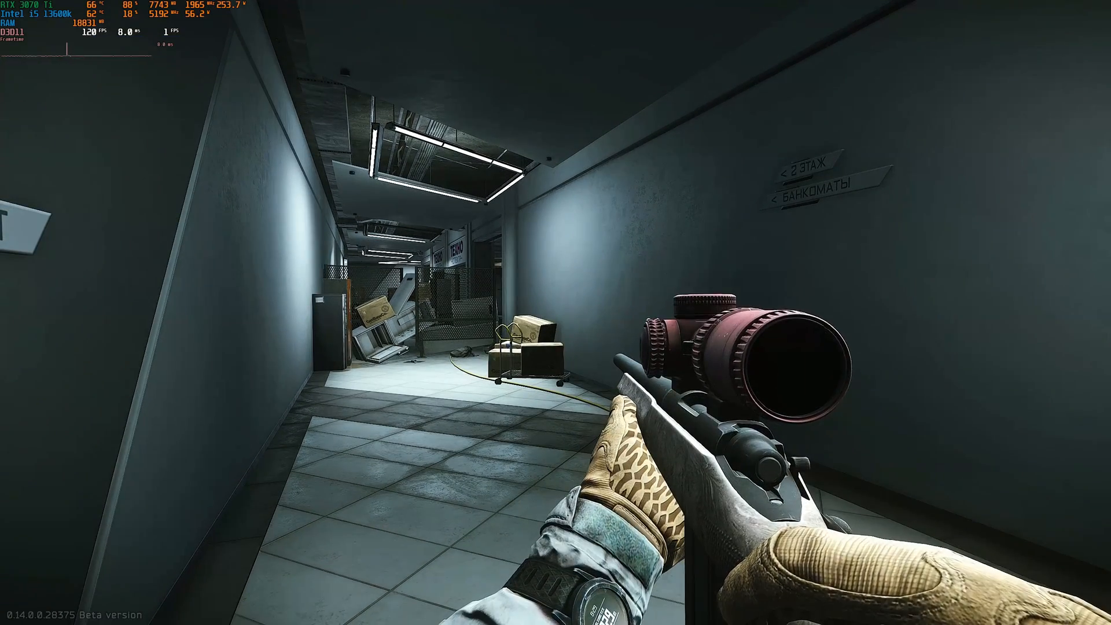
Escape gameplay to reach the Settings Game tab with RAM Cleaner and physical cores options.
key("Escape")
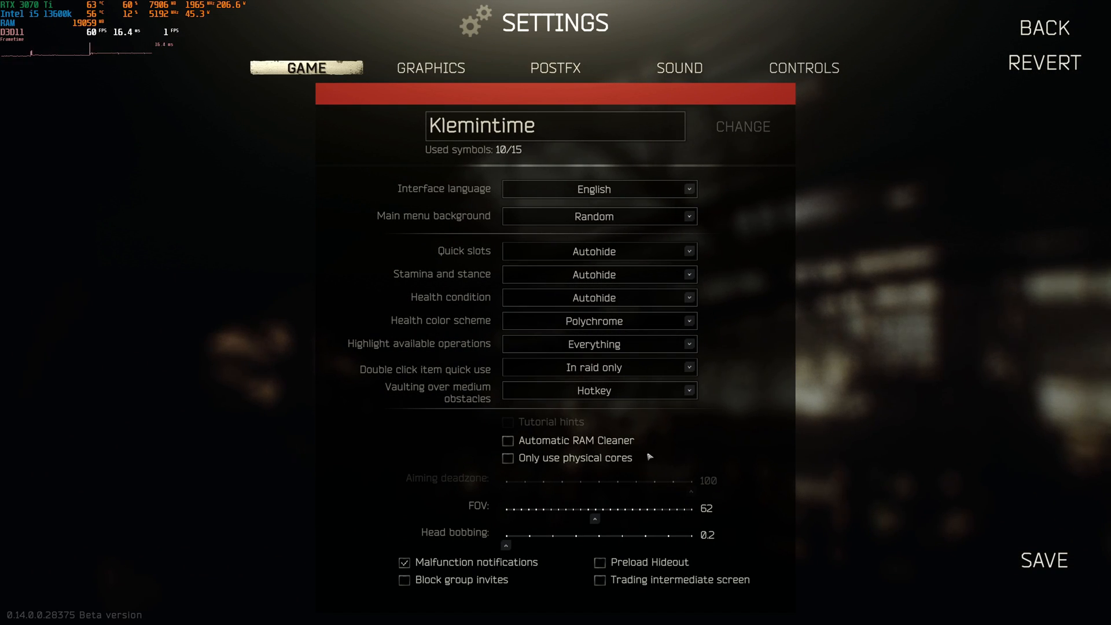
mouse_move(616, 468)
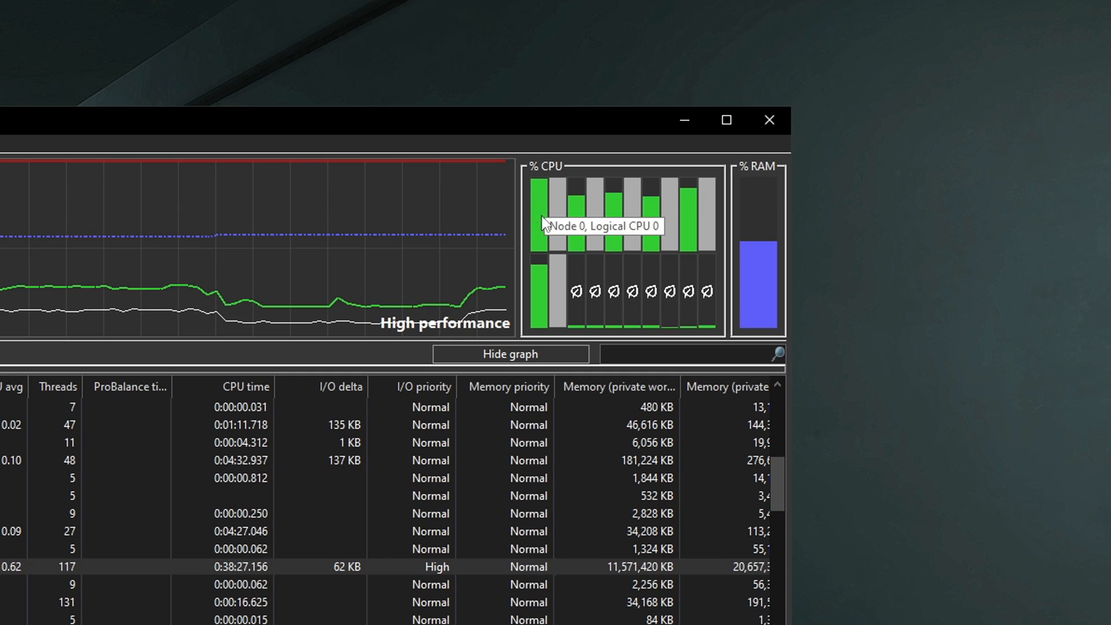
mouse_move(673, 221)
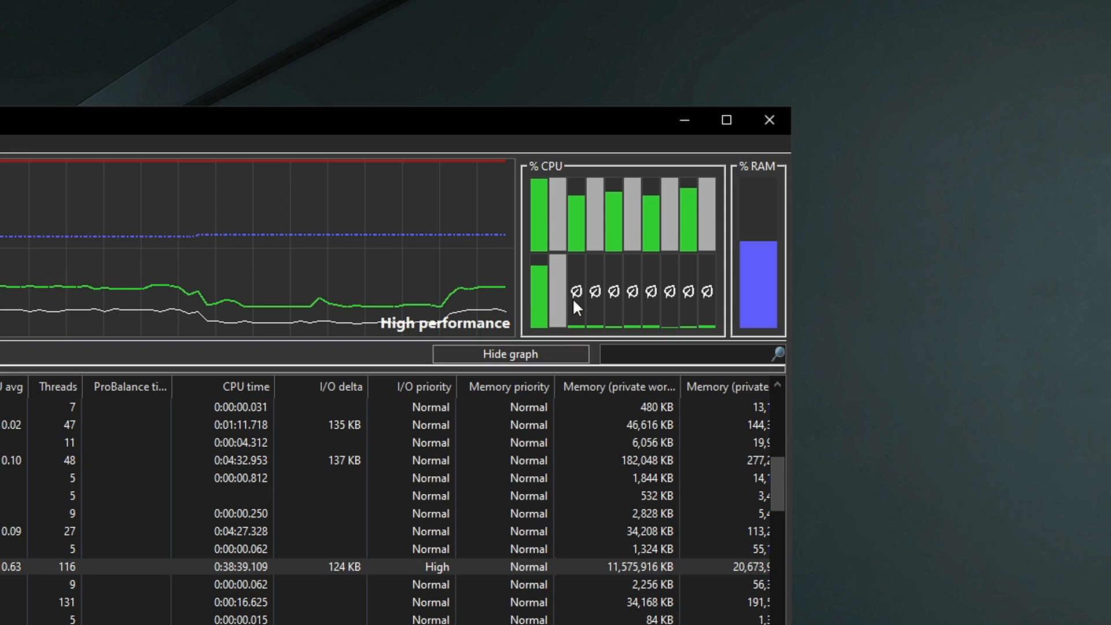
mouse_move(586, 296)
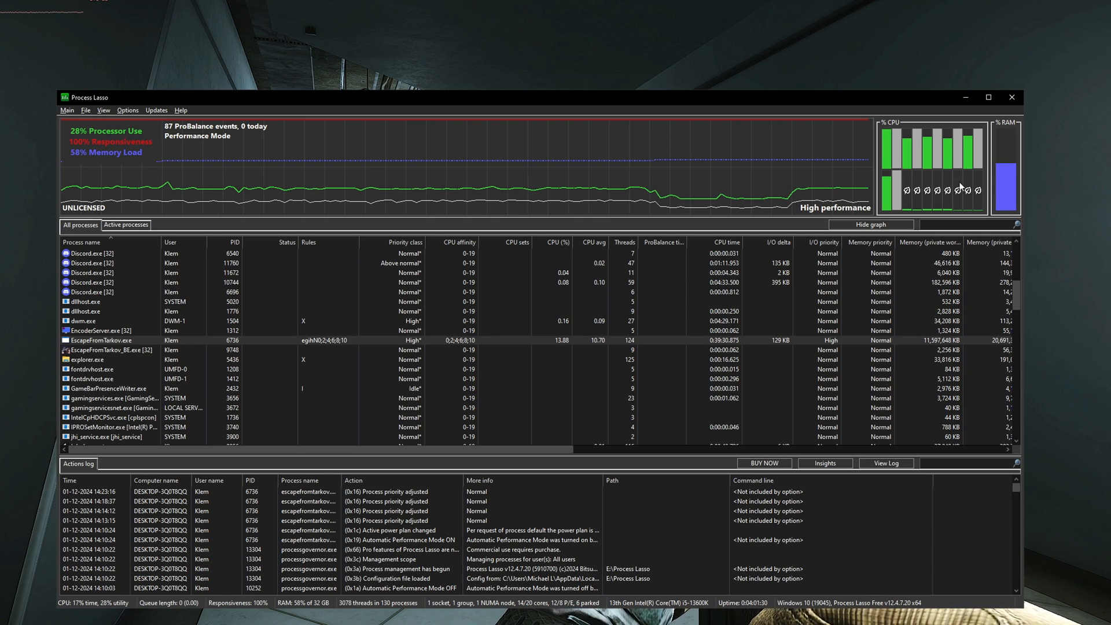
mouse_move(885, 171)
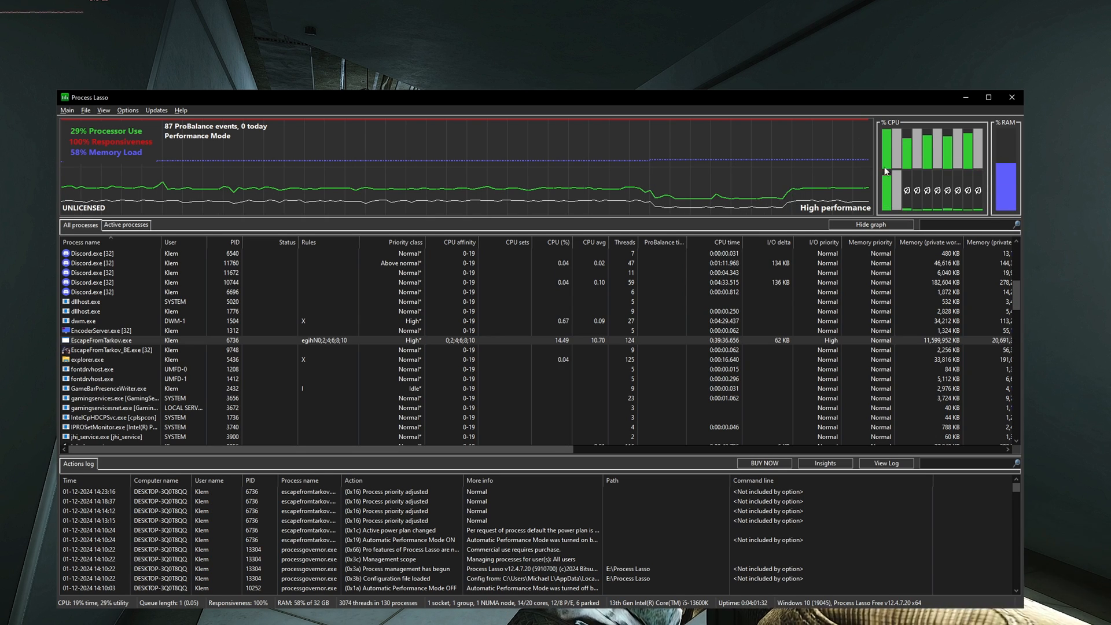
Set EscapeFromTarkov.exe's Always CPU affinity to CPUs 0–11.
right_click(102, 340)
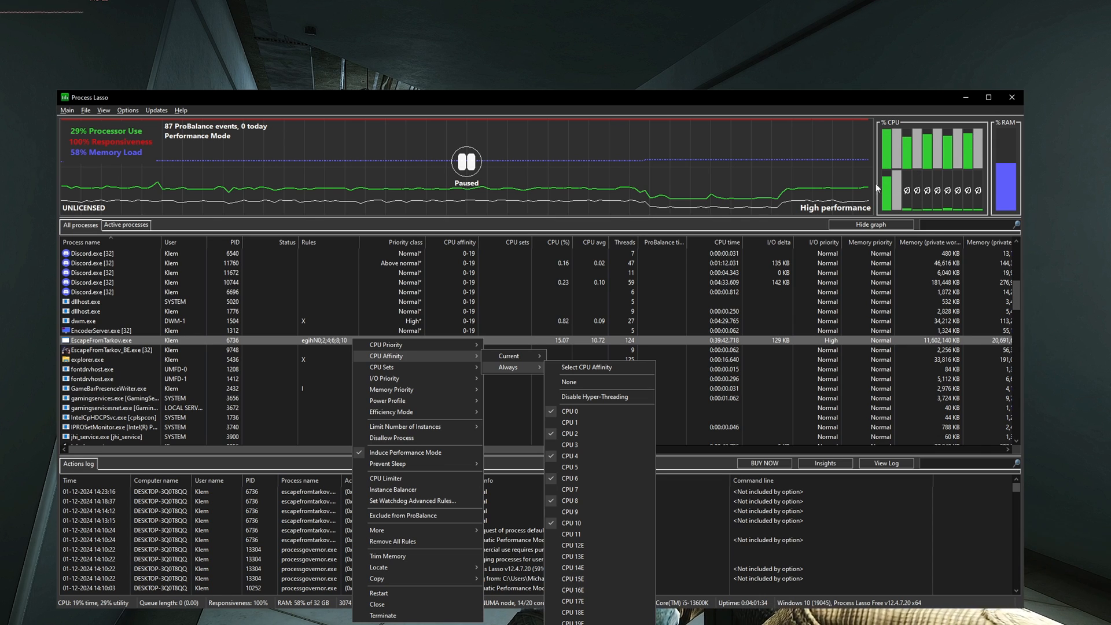
mouse_move(923, 217)
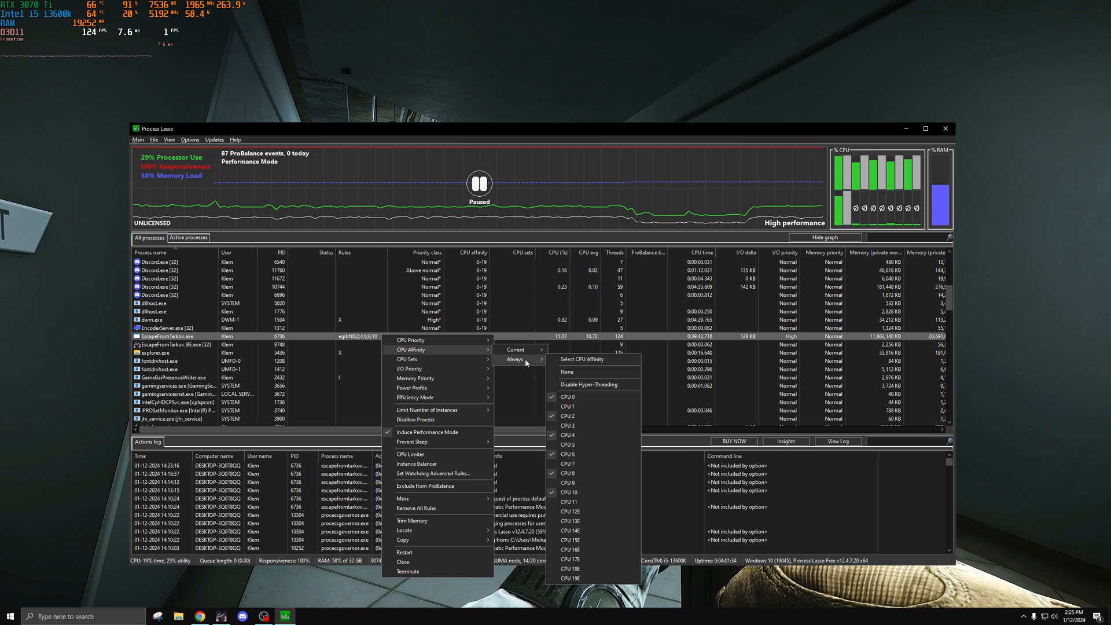
left_click(582, 358)
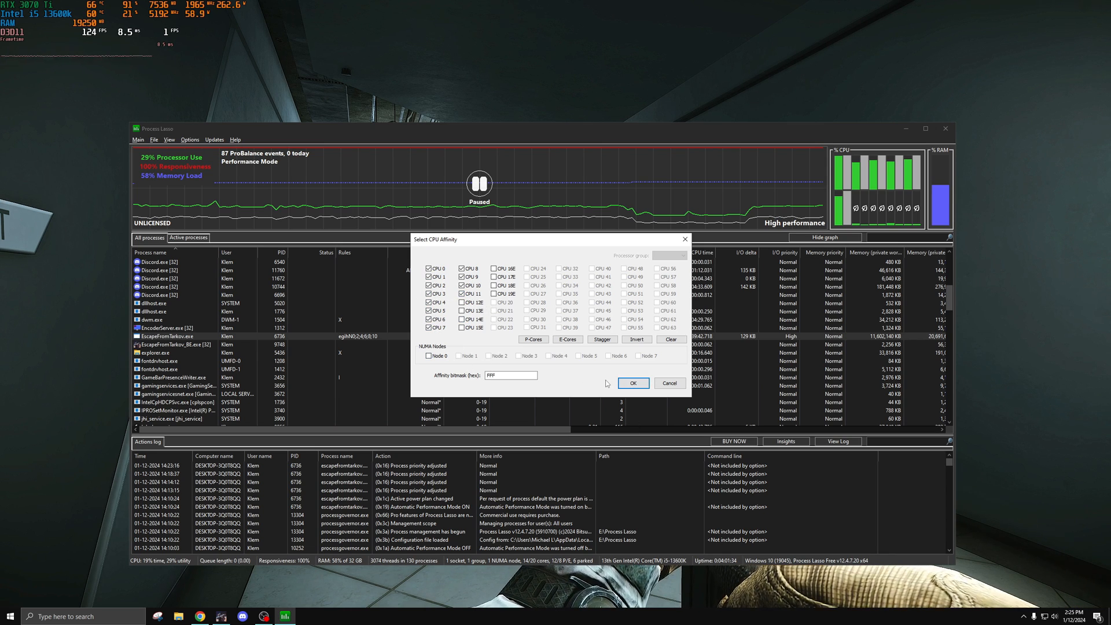
mouse_move(499, 254)
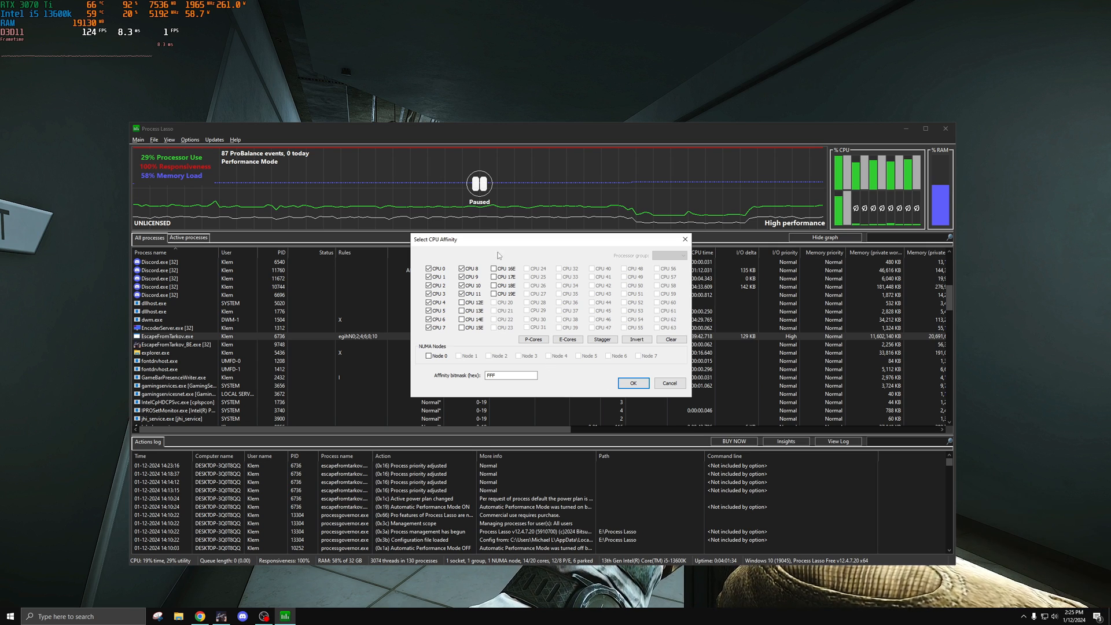
left_click(633, 383)
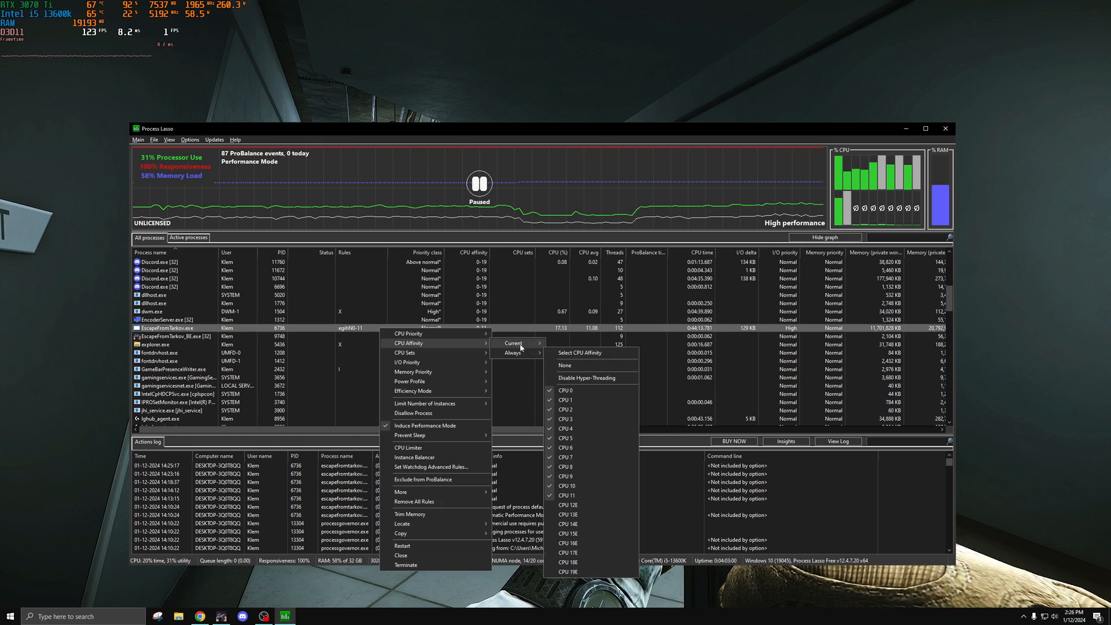
Widen Tarkov's current CPU affinity to all CPUs 0–19, adding efficiency cores 16E–19E.
left_click(580, 352)
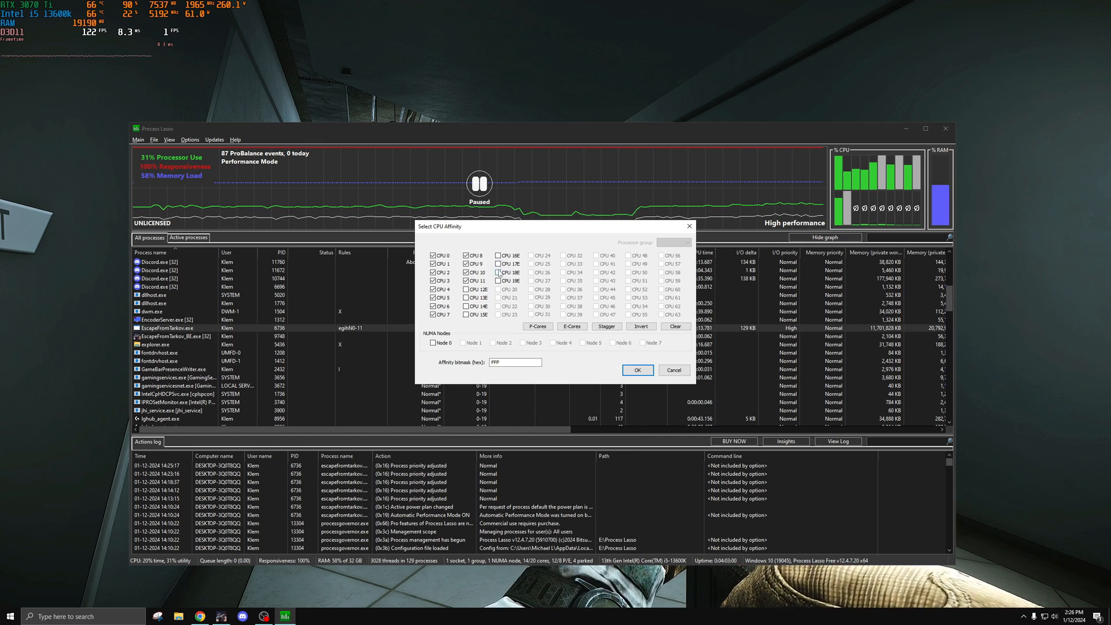
left_click(500, 280)
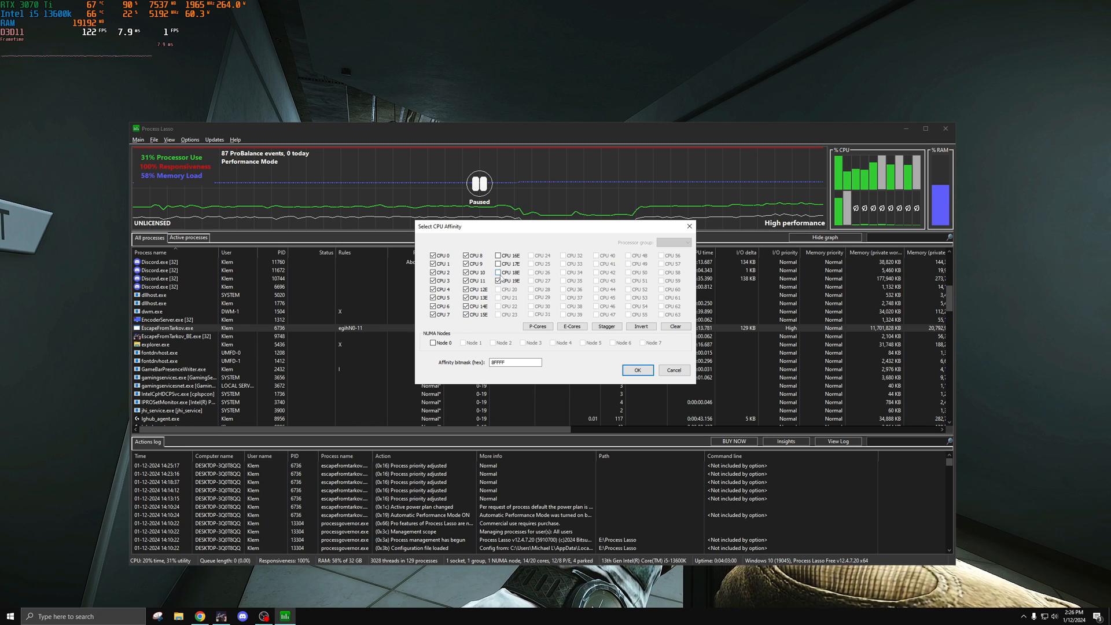
left_click(498, 281)
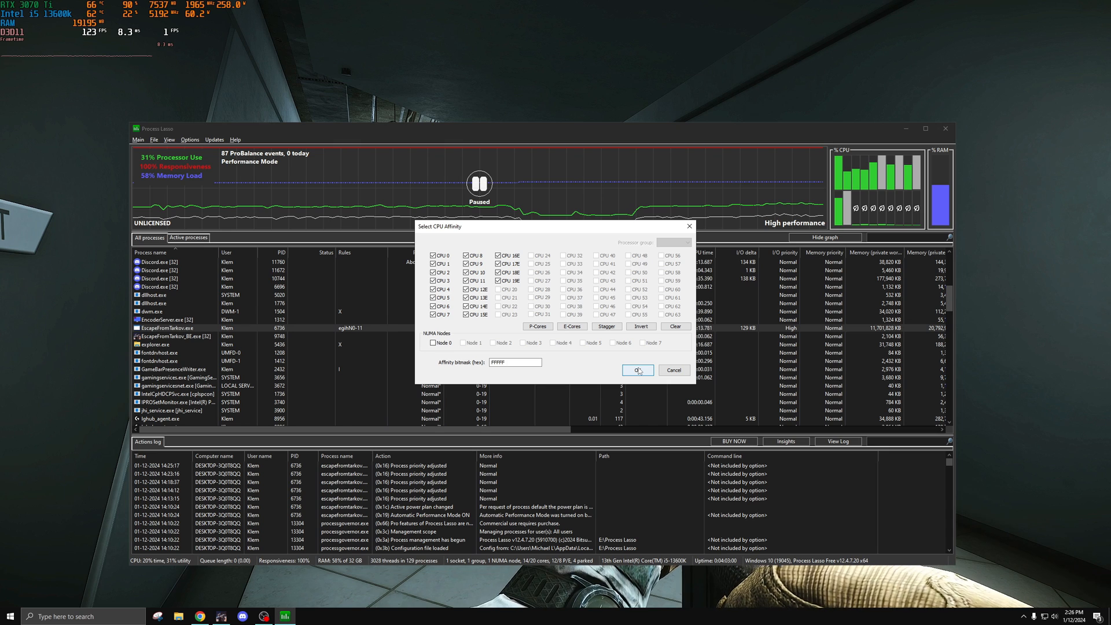
left_click(638, 370)
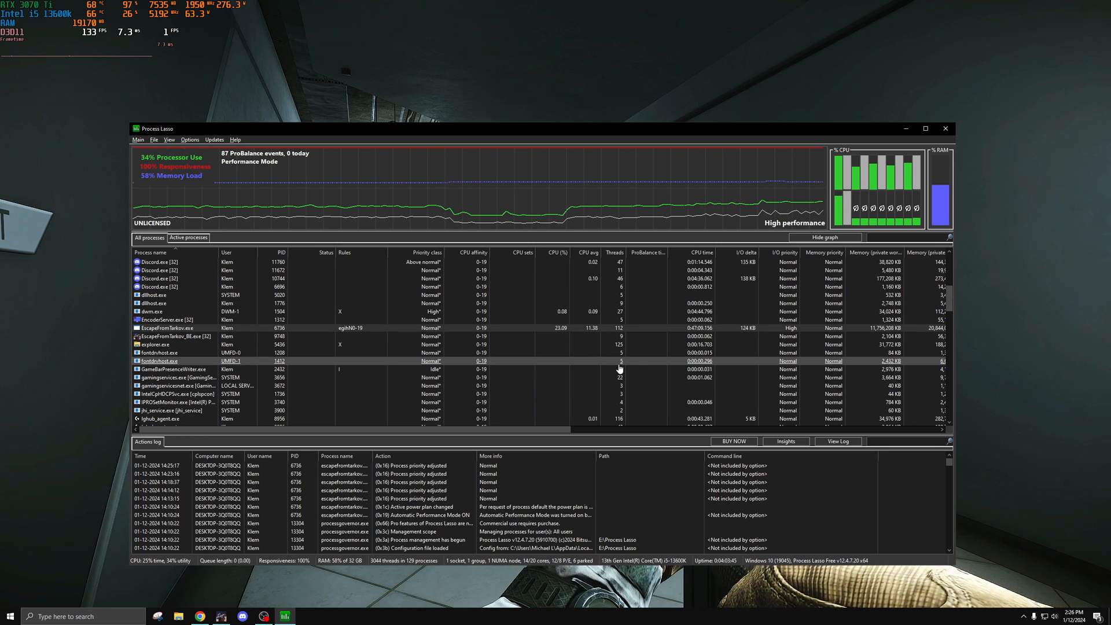
Reopen EscapeFromTarkov's options menu, now showing affinity cores 0–19.
right_click(167, 328)
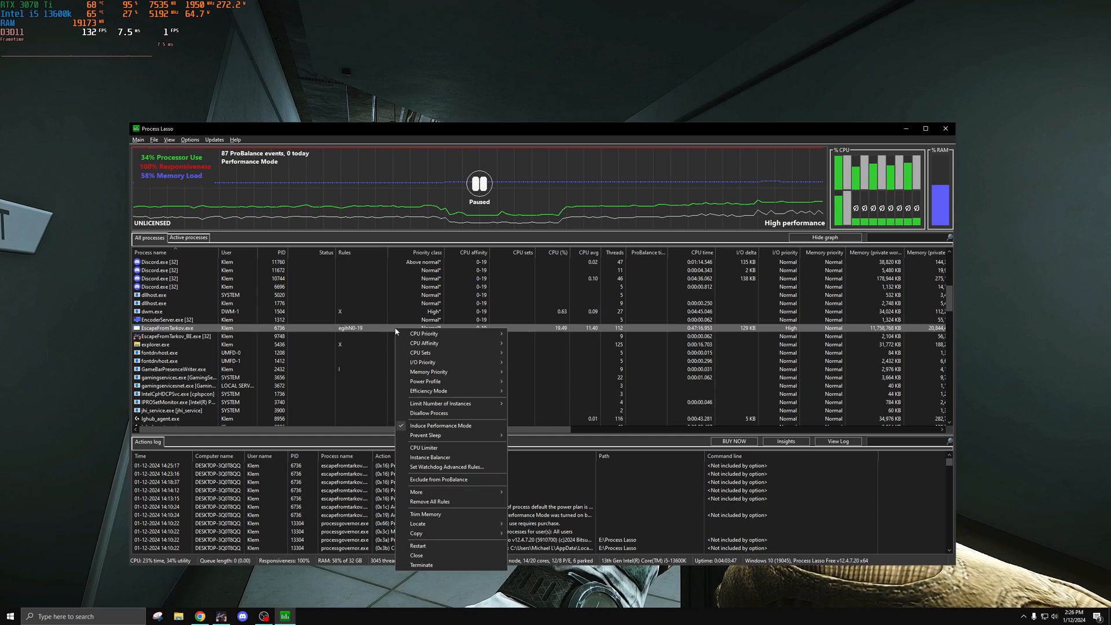
mouse_move(447, 343)
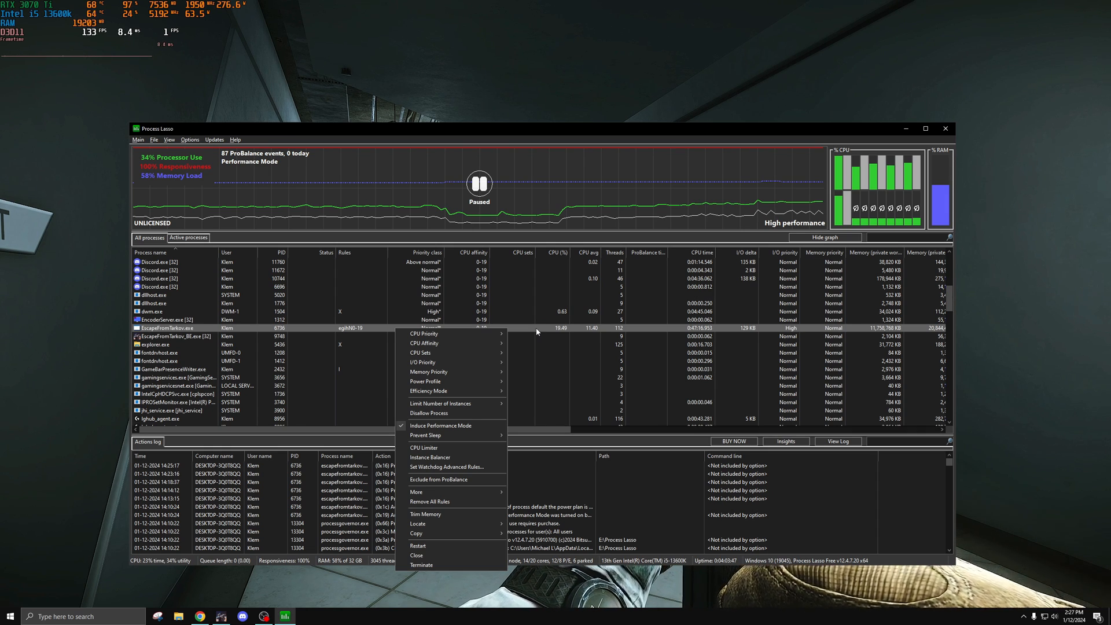
mouse_move(382, 331)
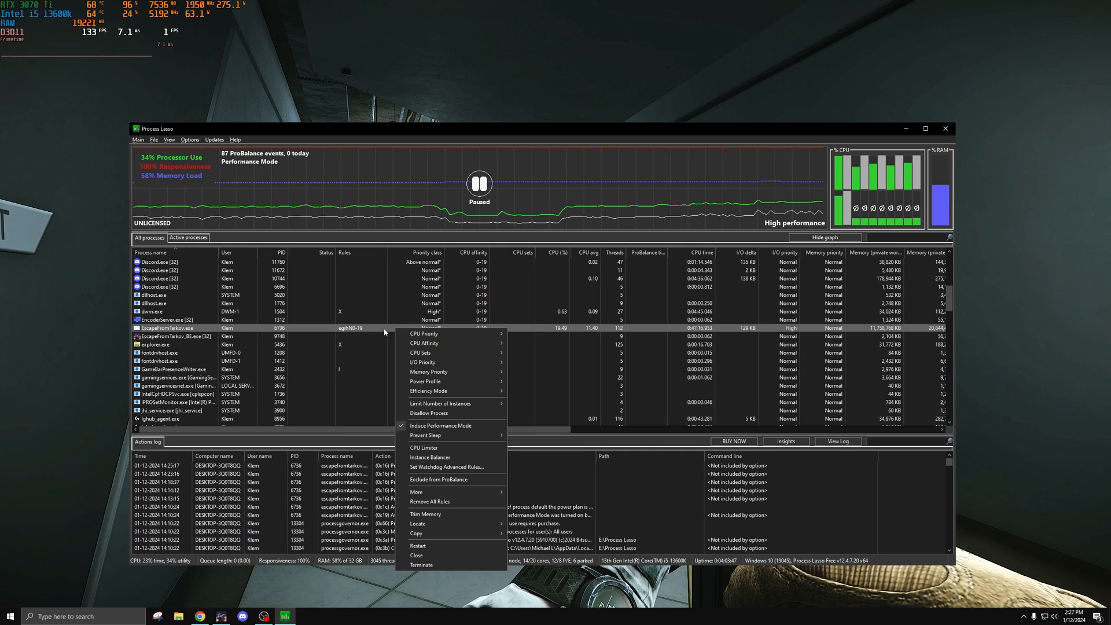
mouse_move(813, 176)
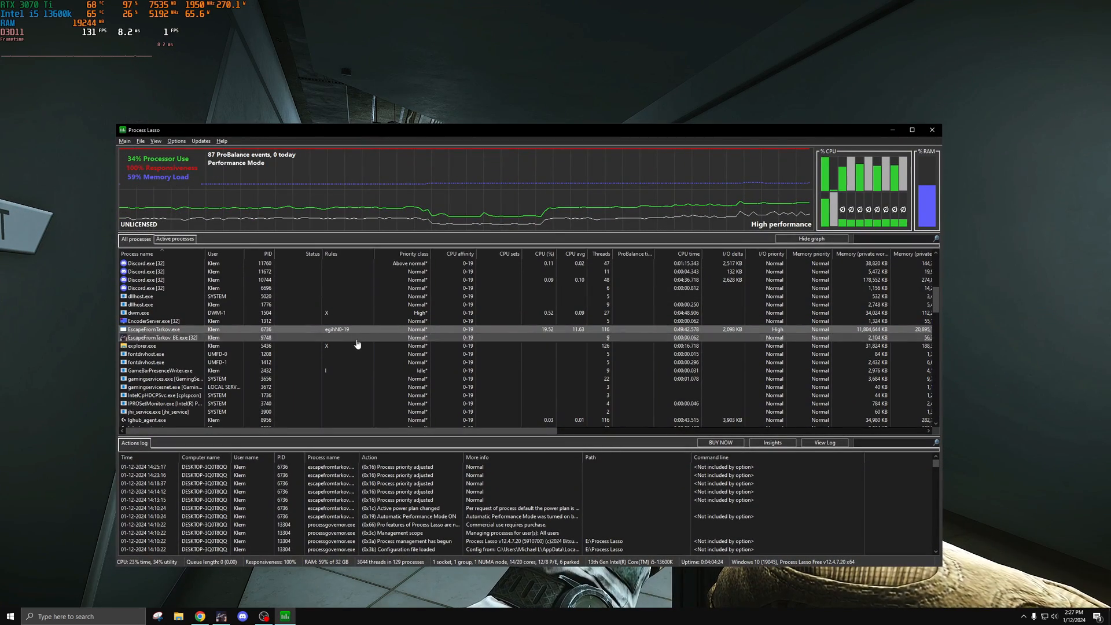
Show EscapeFromTarkov's Always CPU affinity list, with cores 0–19 ticked.
right_click(153, 330)
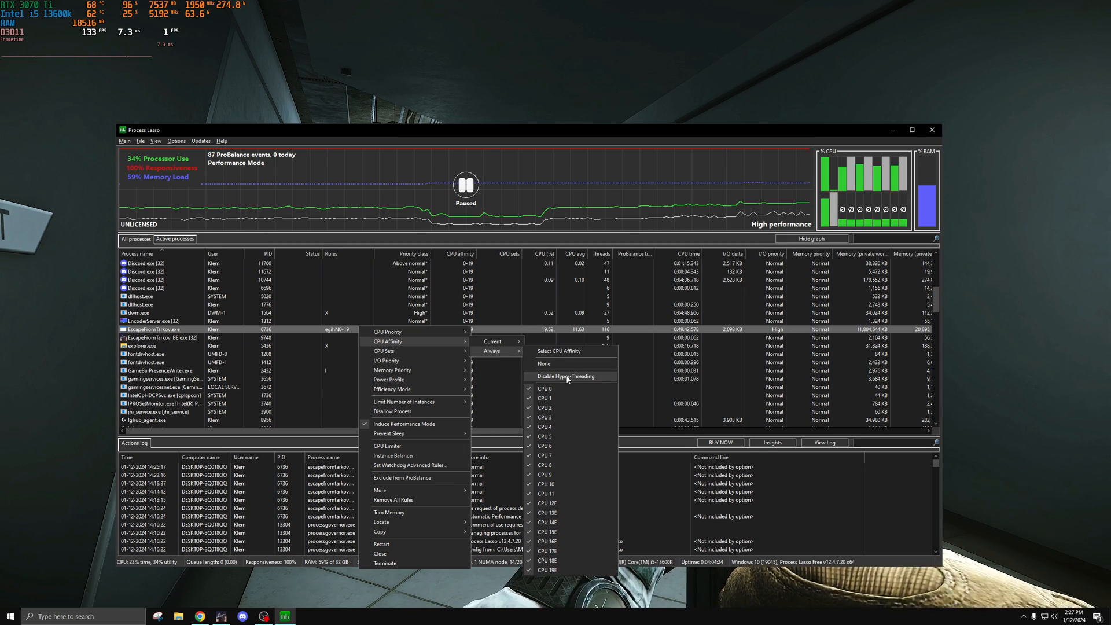
mouse_move(566, 385)
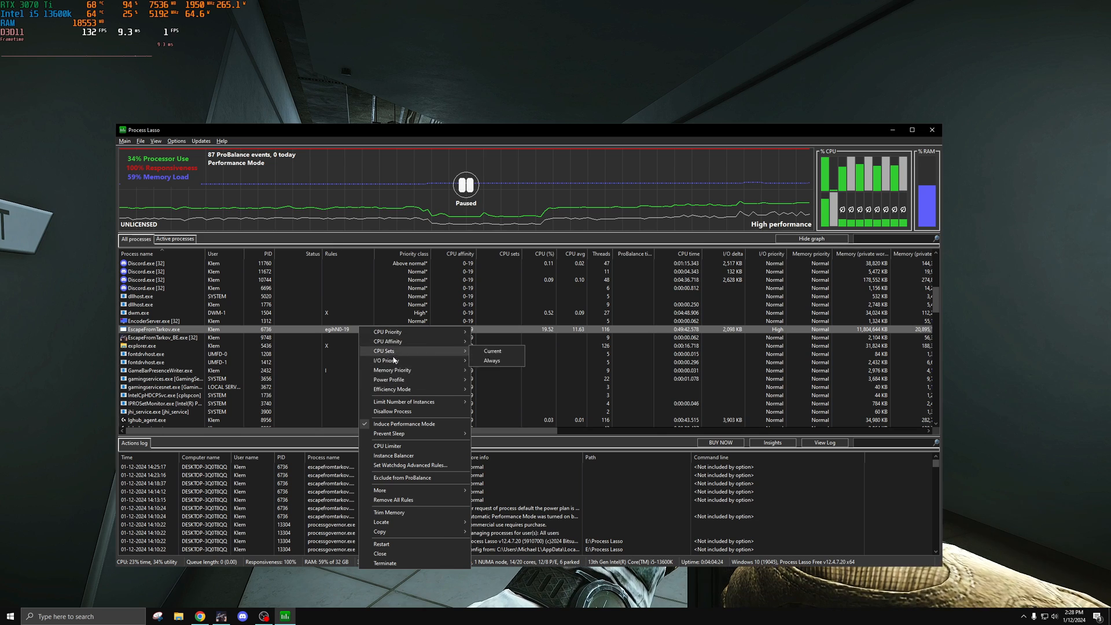
mouse_move(421, 349)
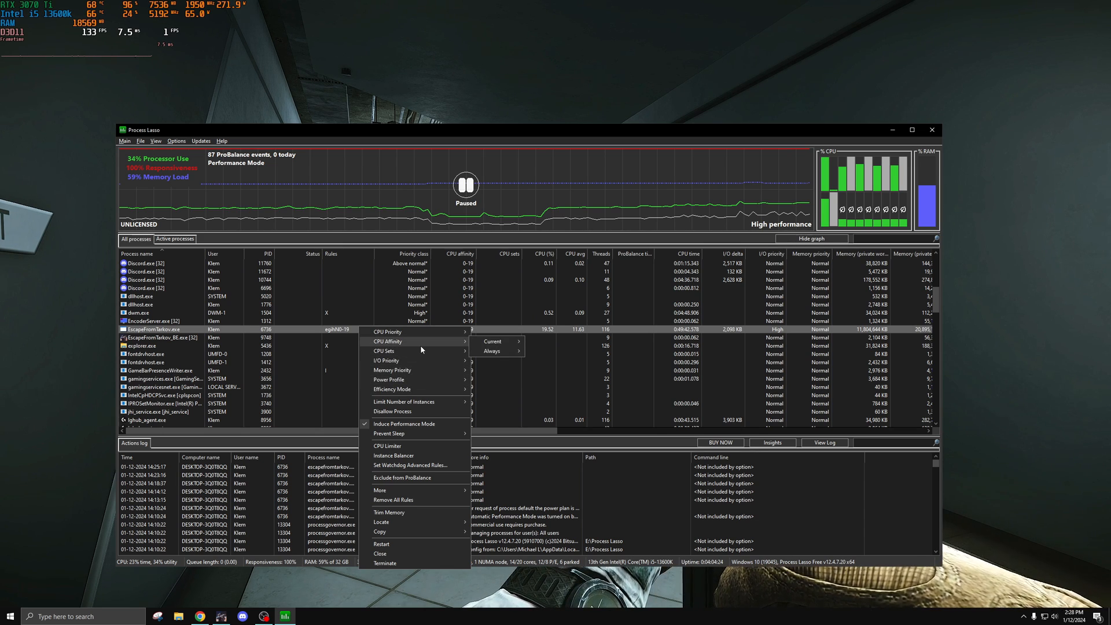
left_click(492, 351)
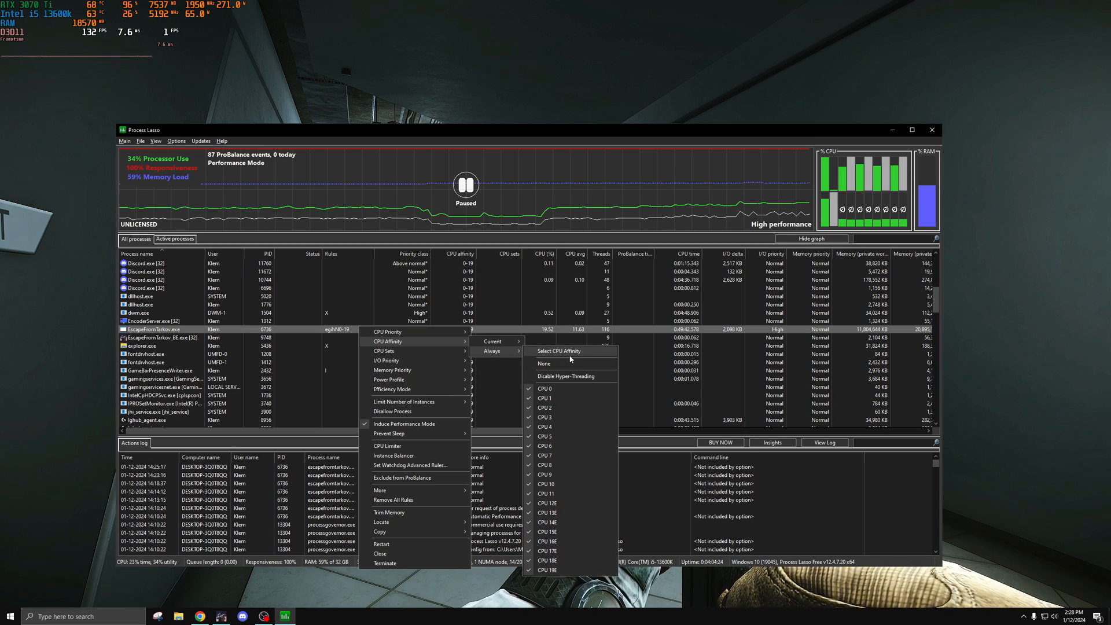
mouse_move(495, 356)
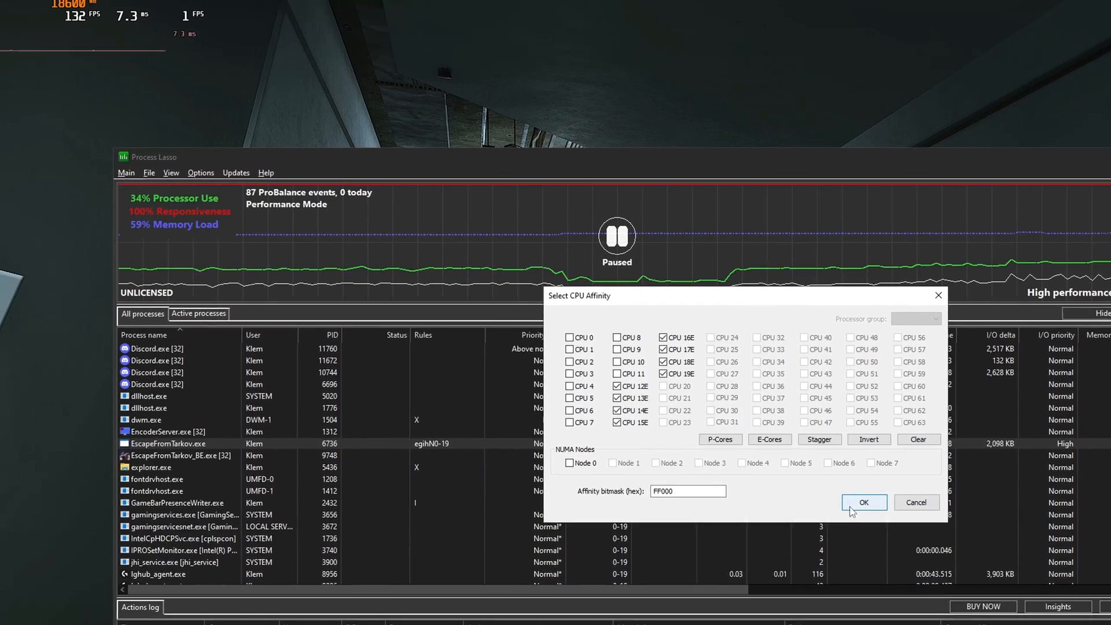
Confirm the CPU 12E–19E selection, then restrict EscapeFromTarkov's affinity to P-cores CPU 0–11.
left_click(864, 503)
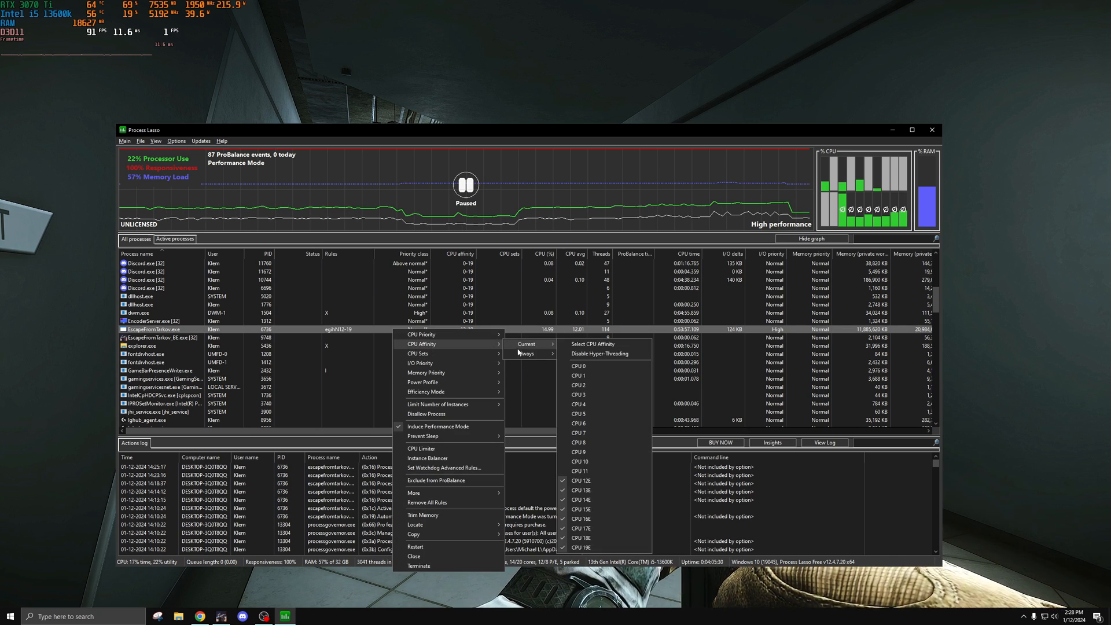
left_click(593, 343)
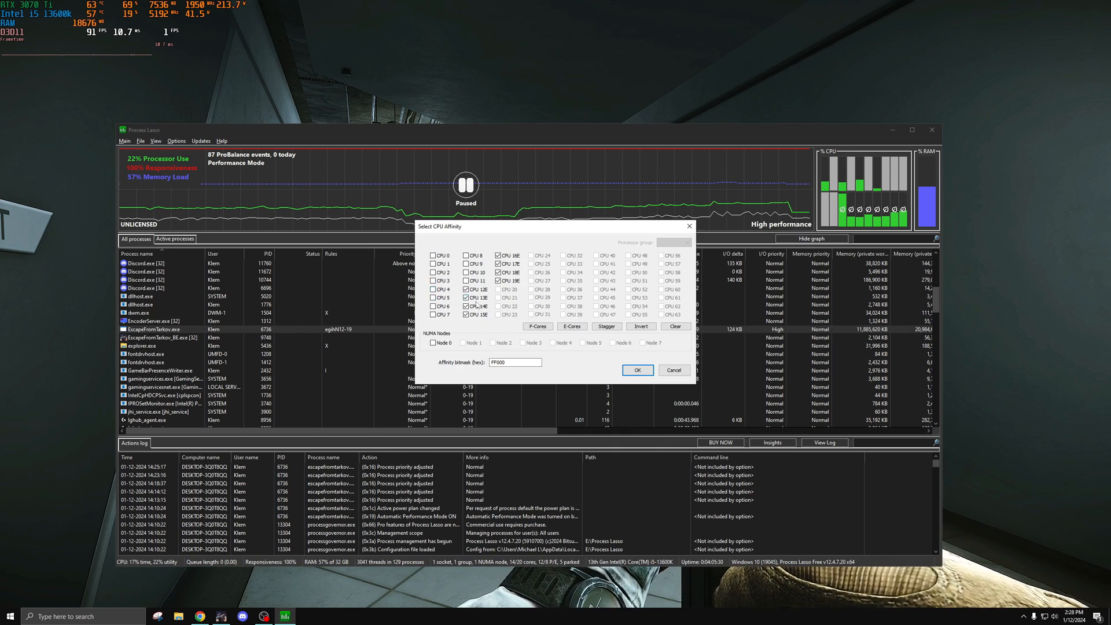
left_click(465, 289)
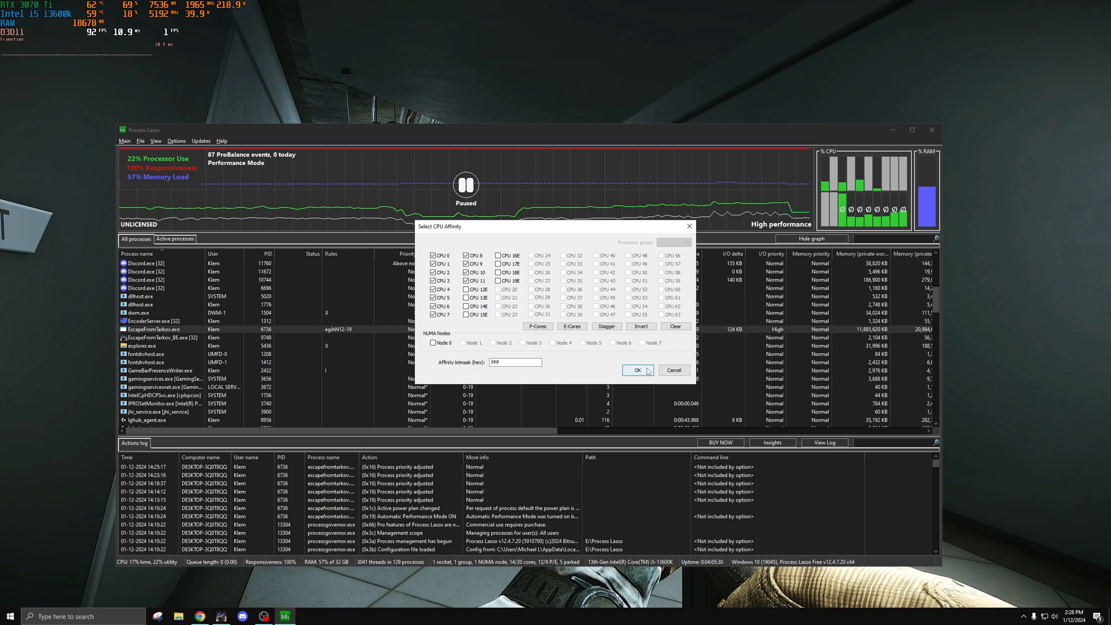
left_click(638, 370)
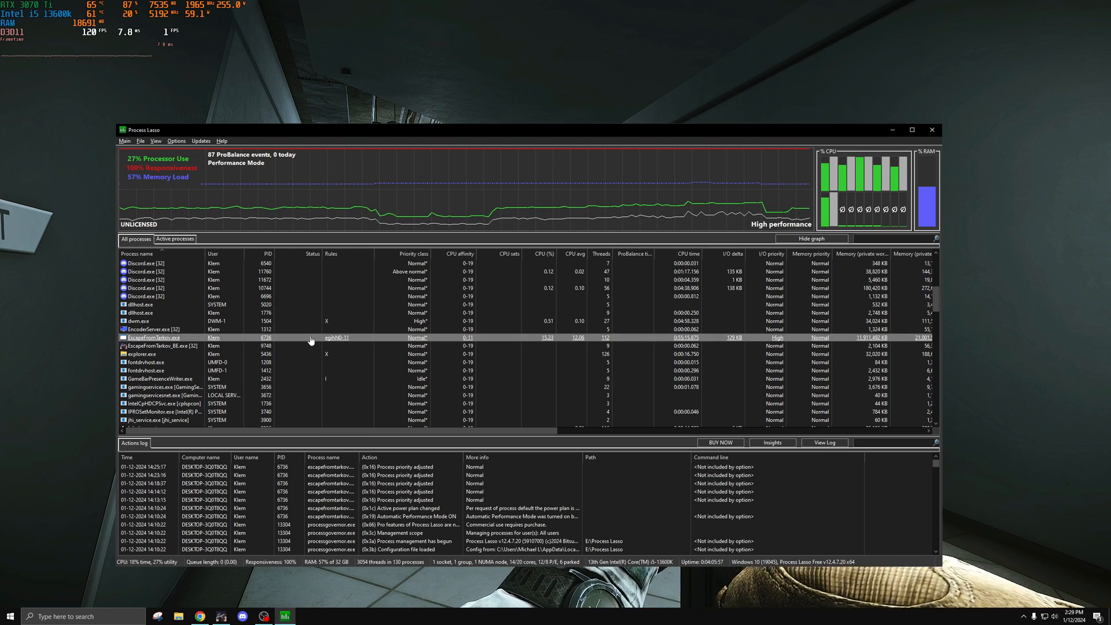
right_click(153, 337)
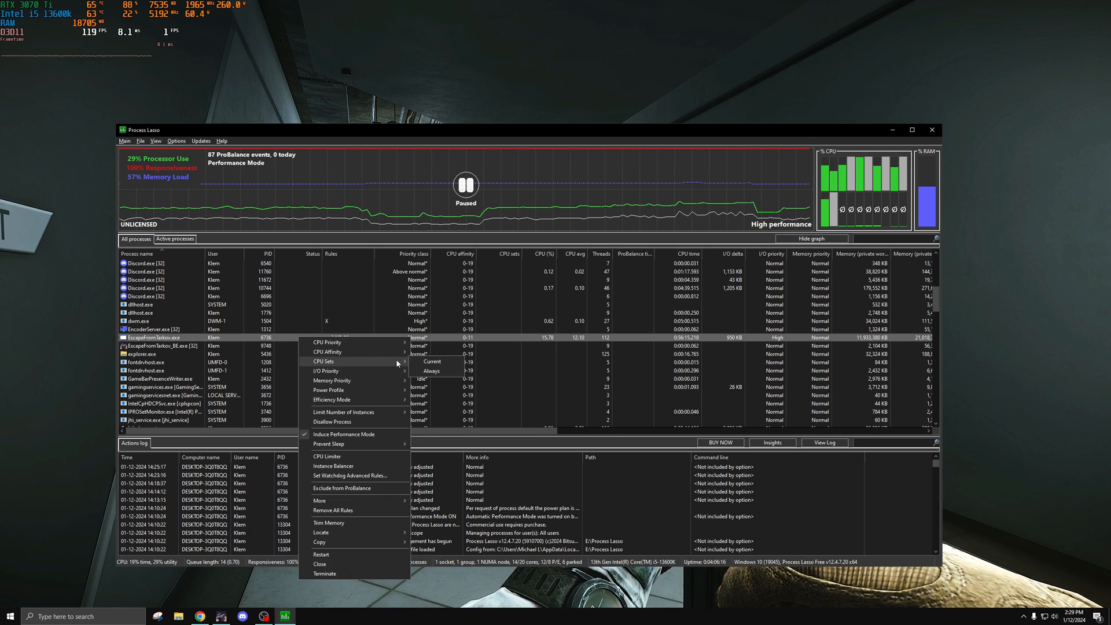
mouse_move(342, 352)
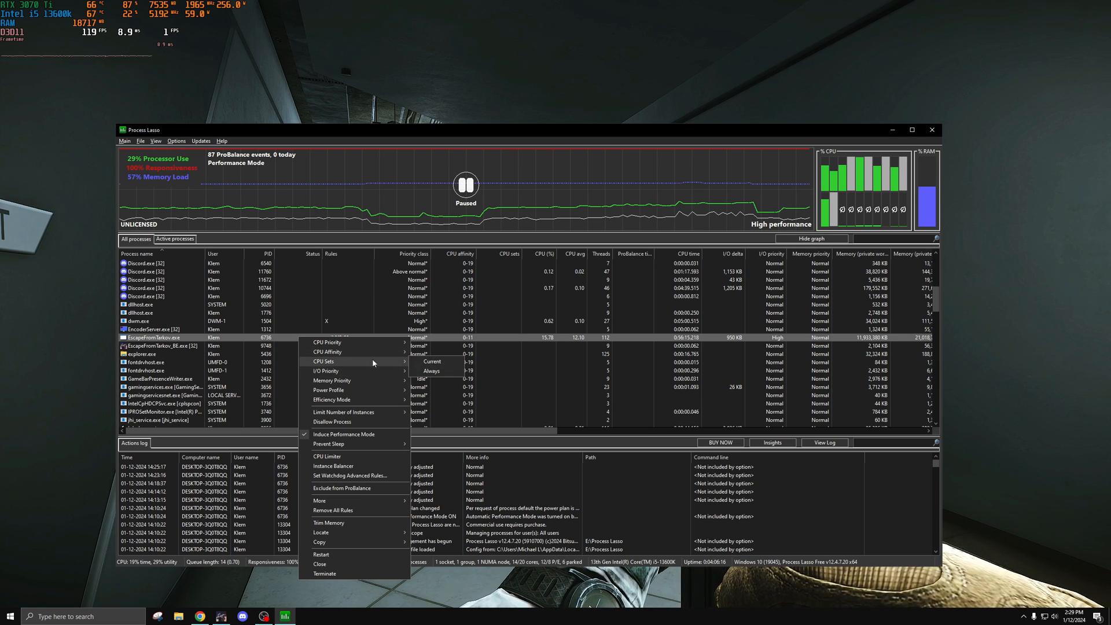
mouse_move(432, 361)
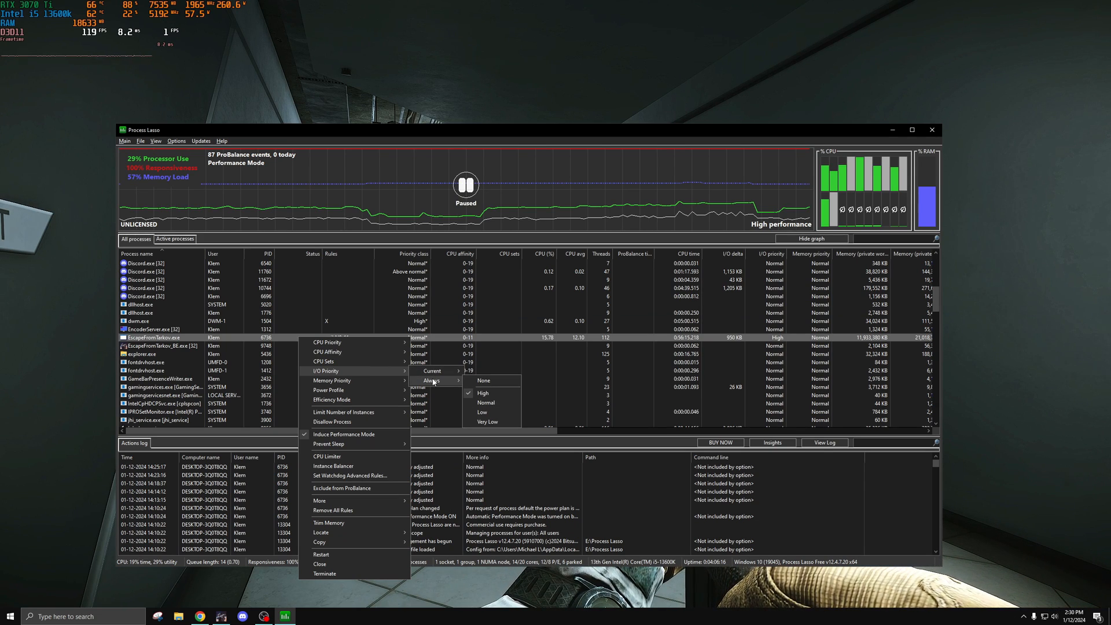
mouse_move(489, 403)
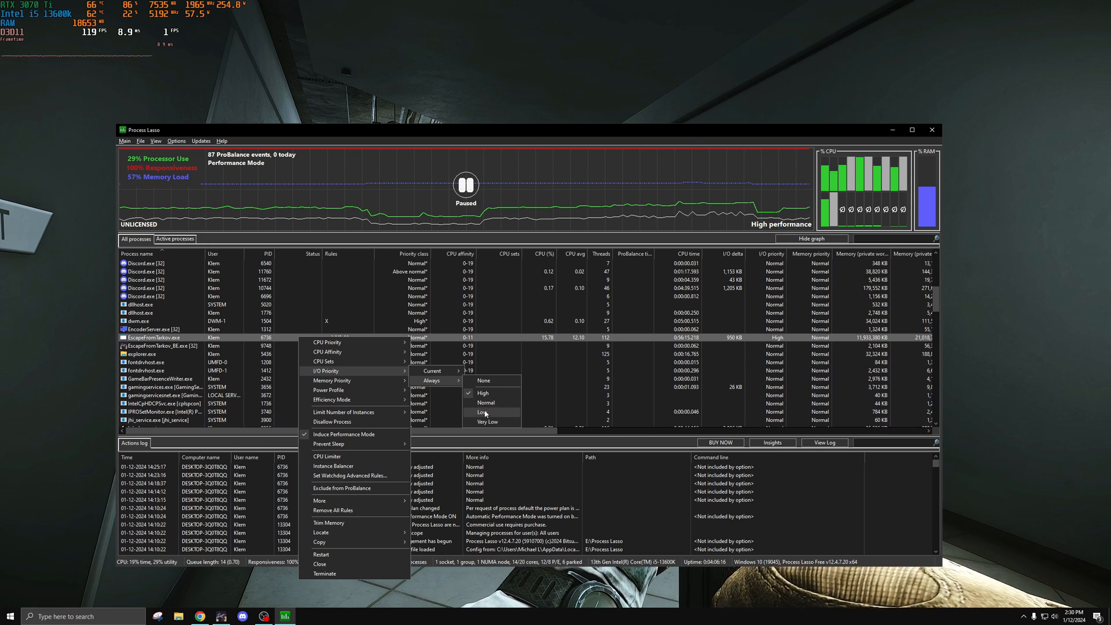
mouse_move(489, 422)
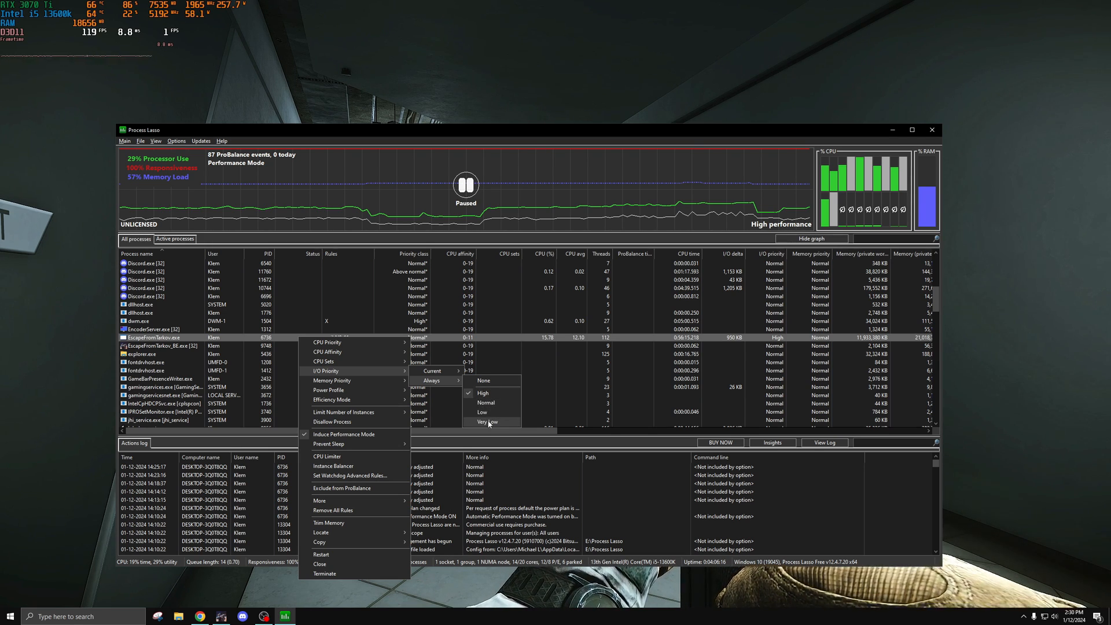
mouse_move(486, 413)
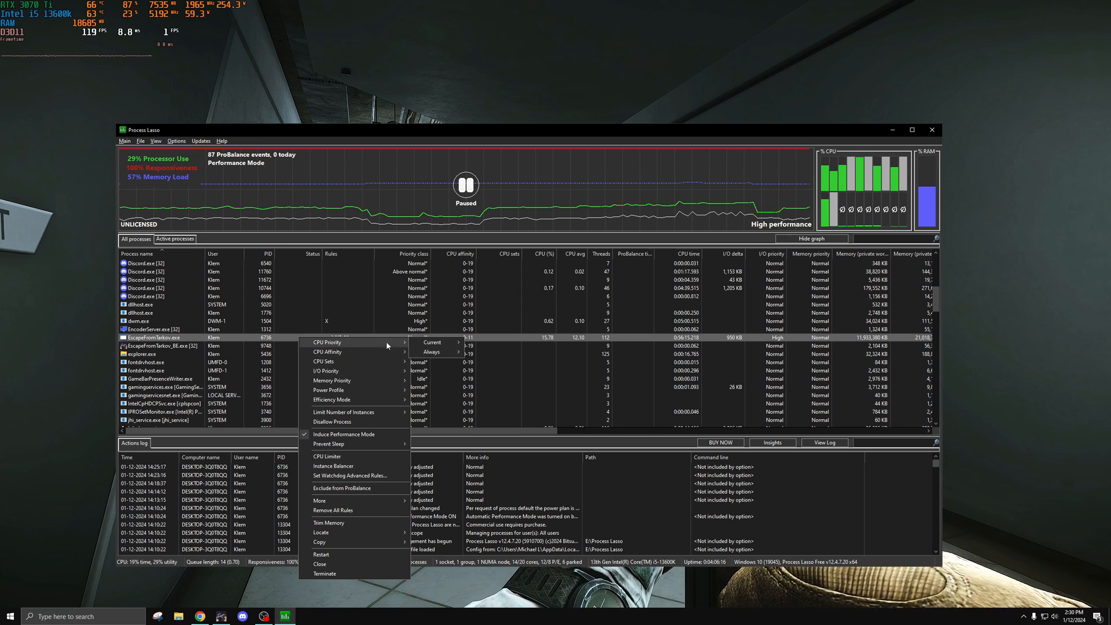
mouse_move(362, 384)
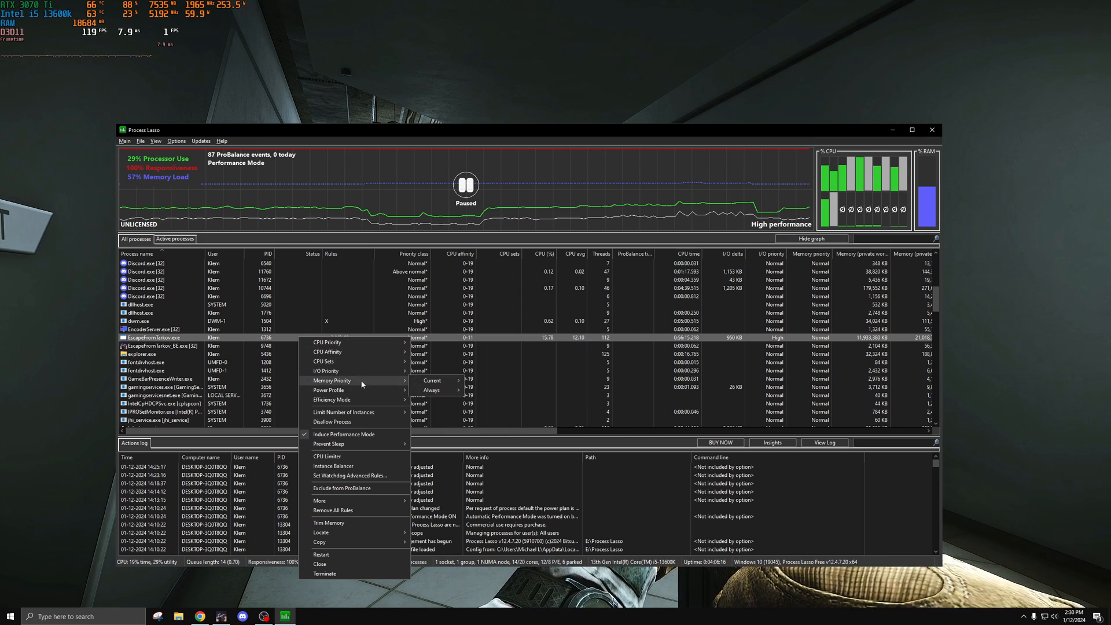
mouse_move(348, 346)
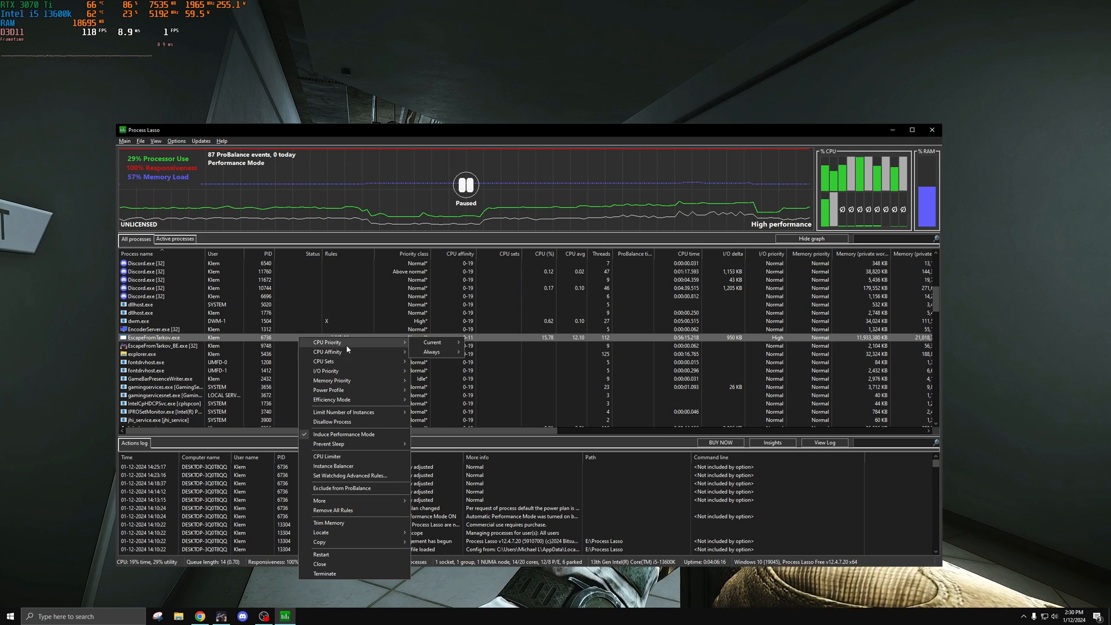
mouse_move(333, 343)
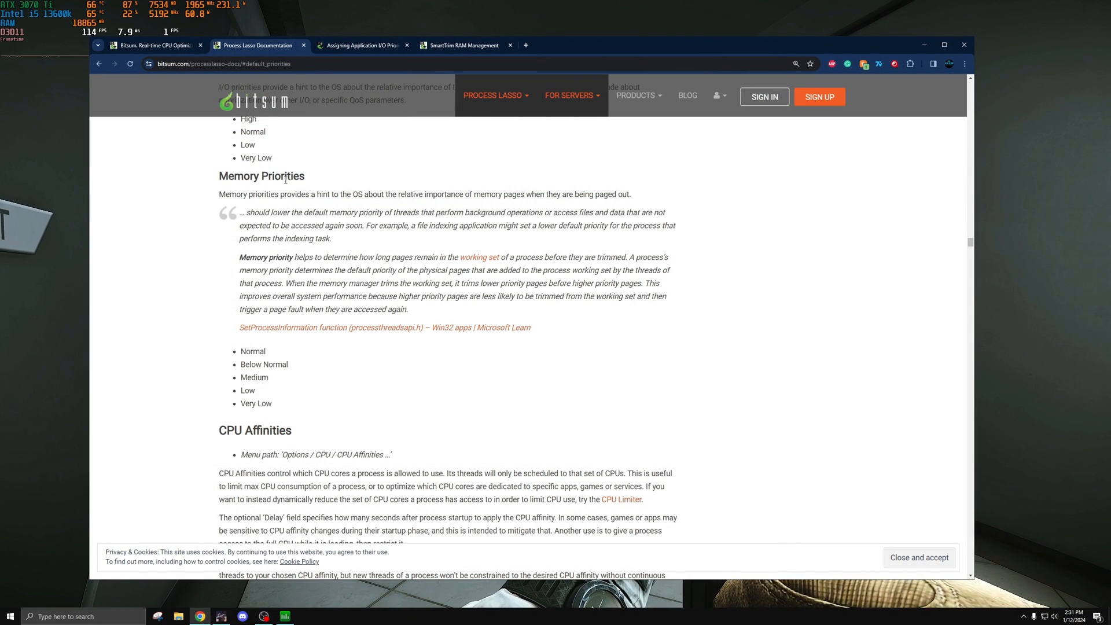
mouse_move(291, 247)
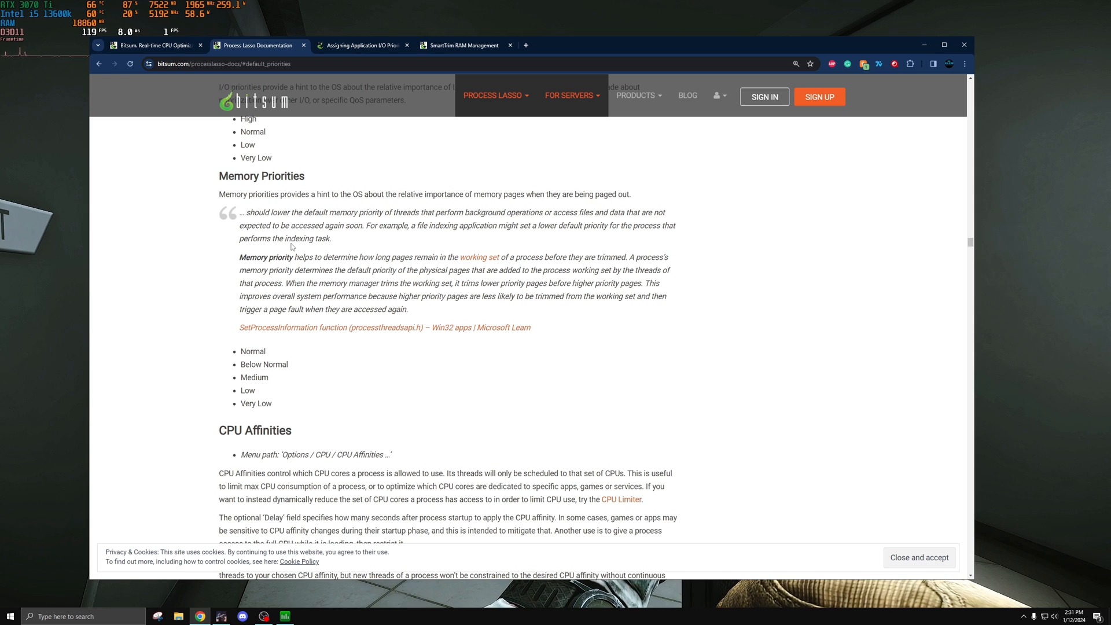
mouse_move(214, 106)
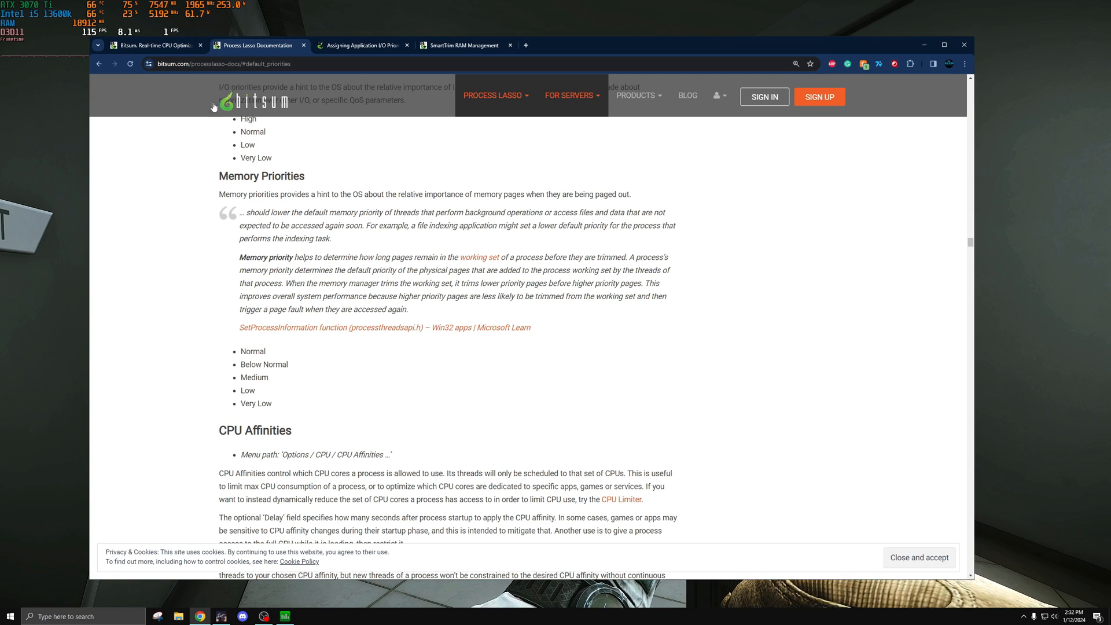
Highlight the 'A process's memory priority determines...' sentence under Memory Priorities.
left_click_drag(672, 249, 276, 264)
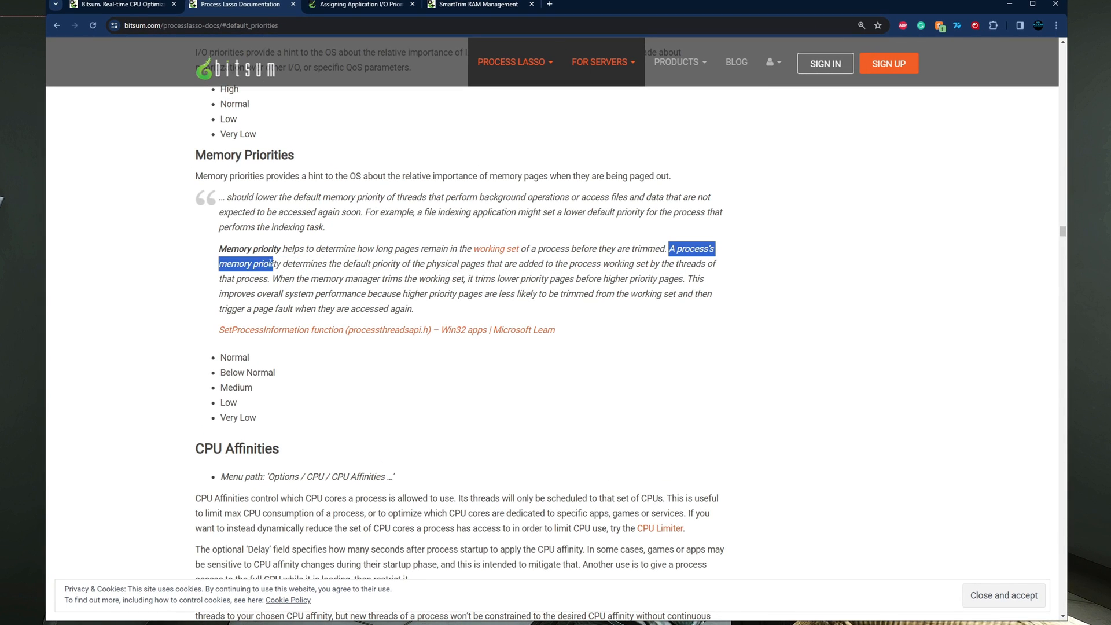
left_click_drag(274, 264, 416, 264)
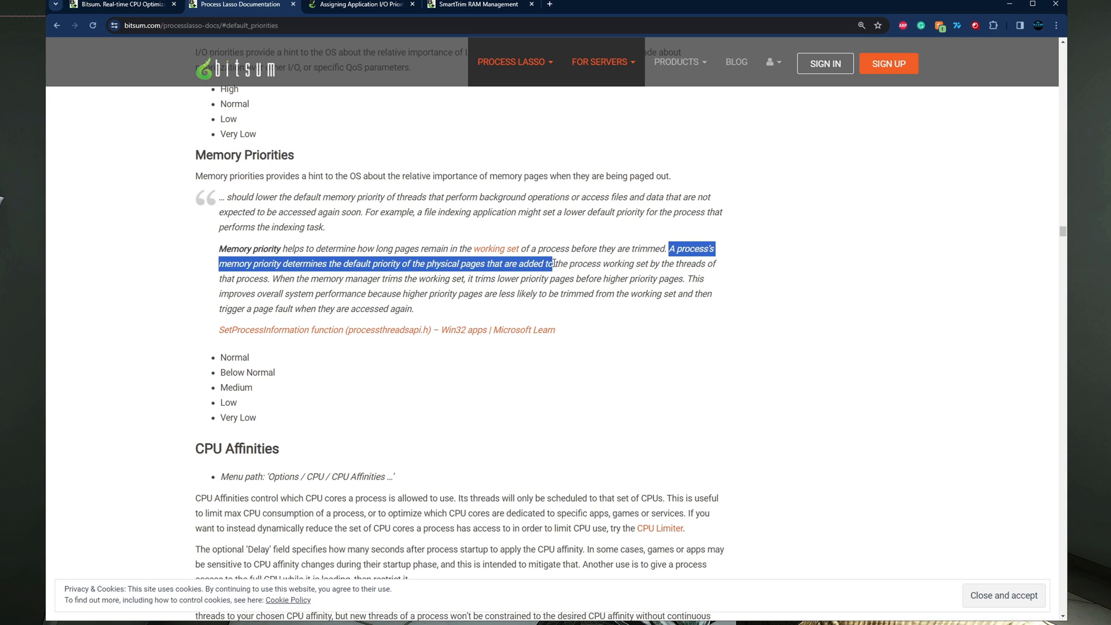
left_click_drag(553, 263, 650, 263)
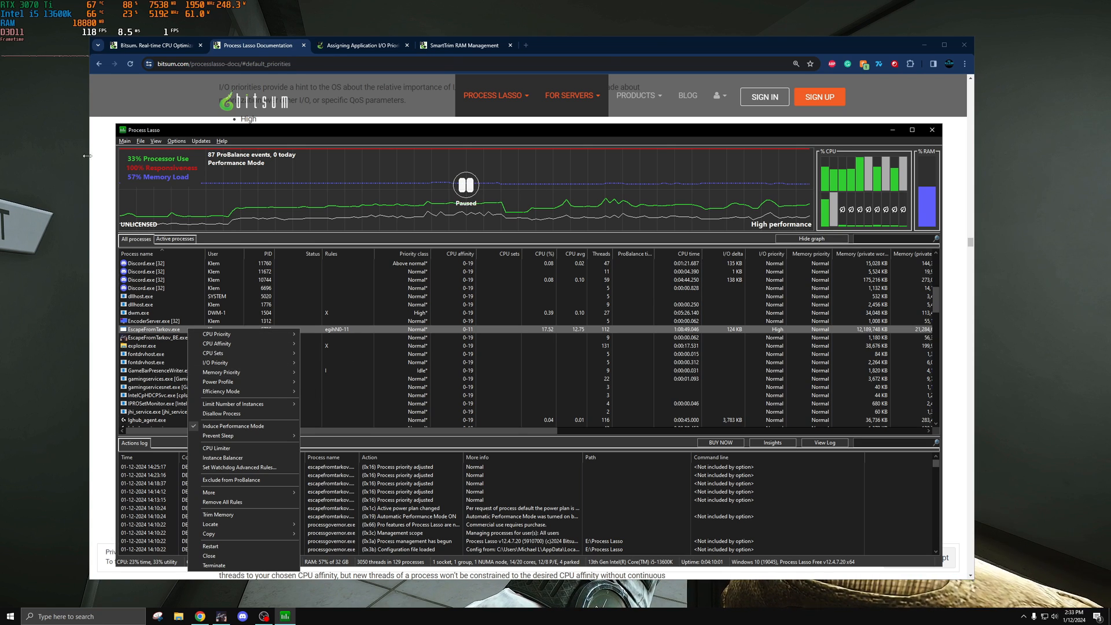
mouse_move(105, 177)
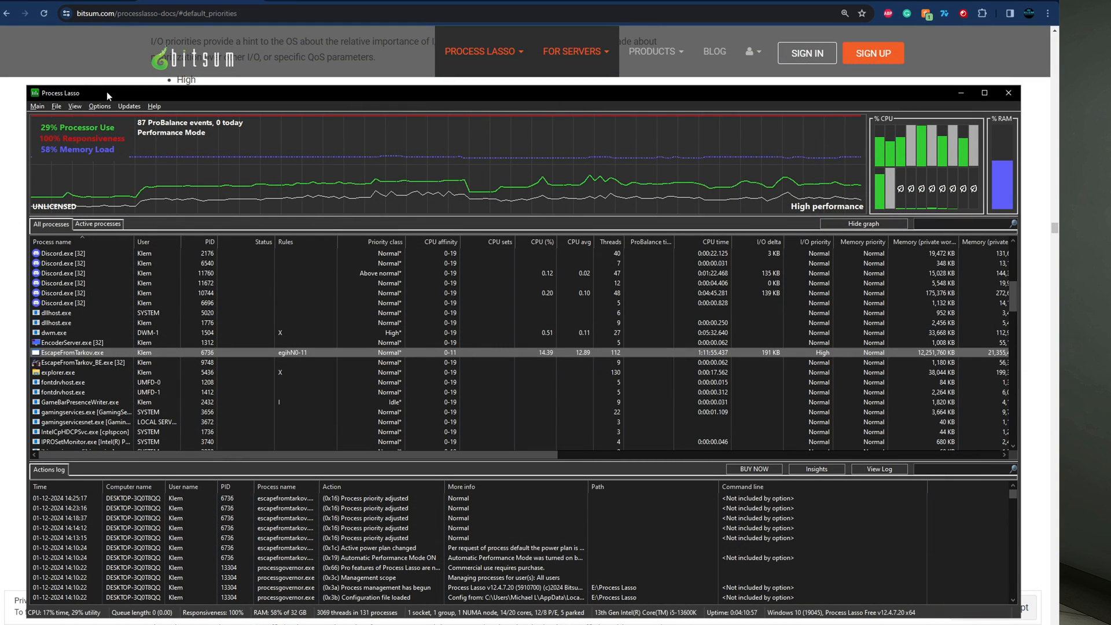
left_click(100, 106)
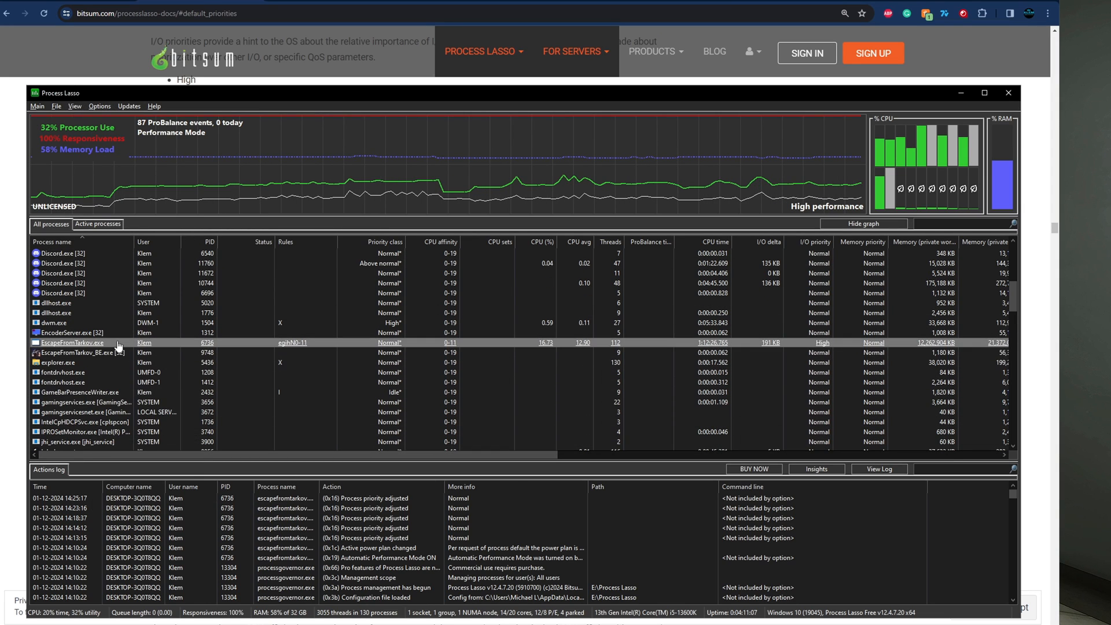
right_click(72, 342)
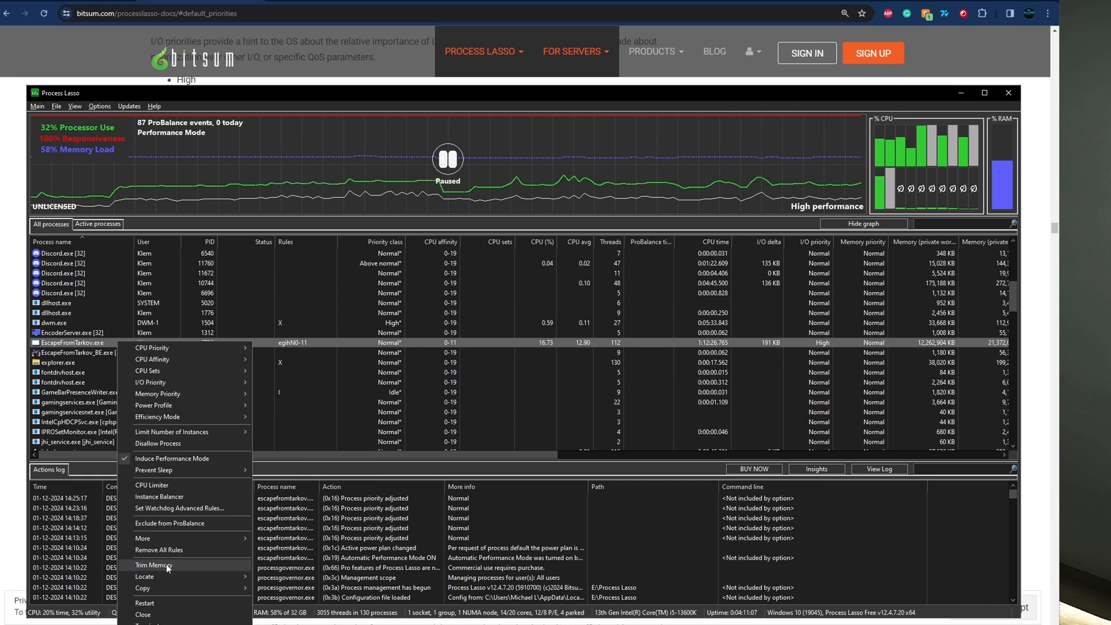
mouse_move(161, 568)
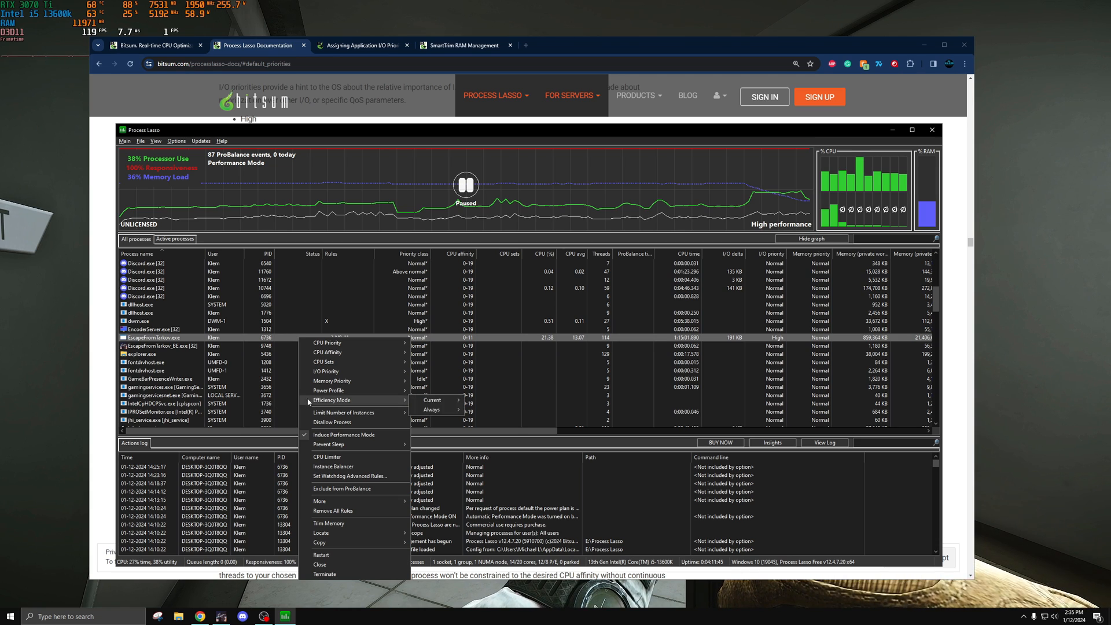
mouse_move(328, 390)
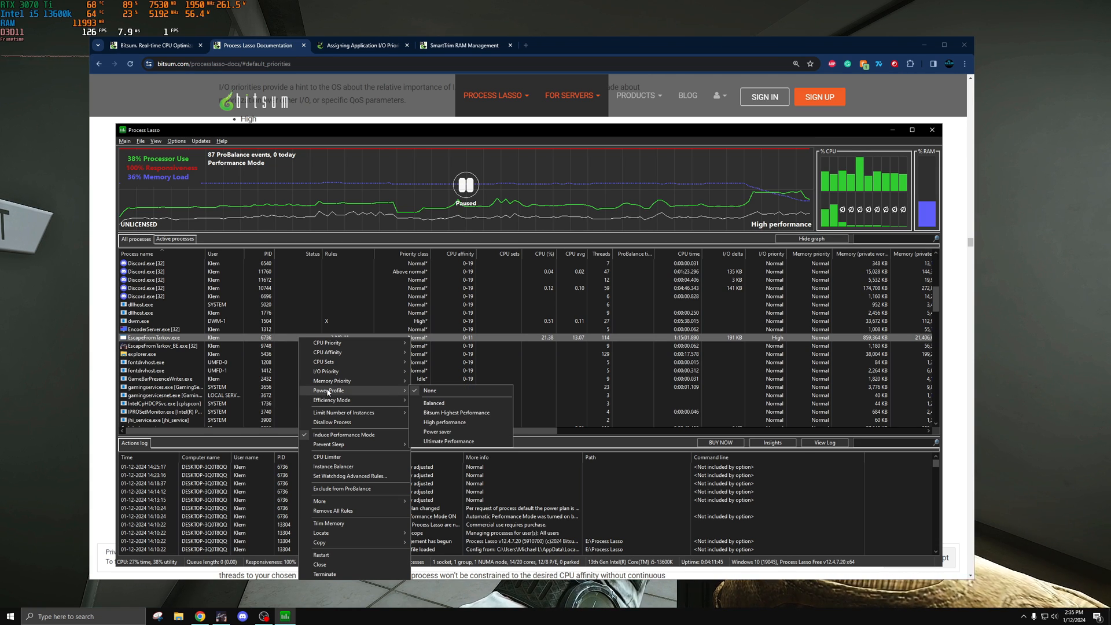
mouse_move(340, 391)
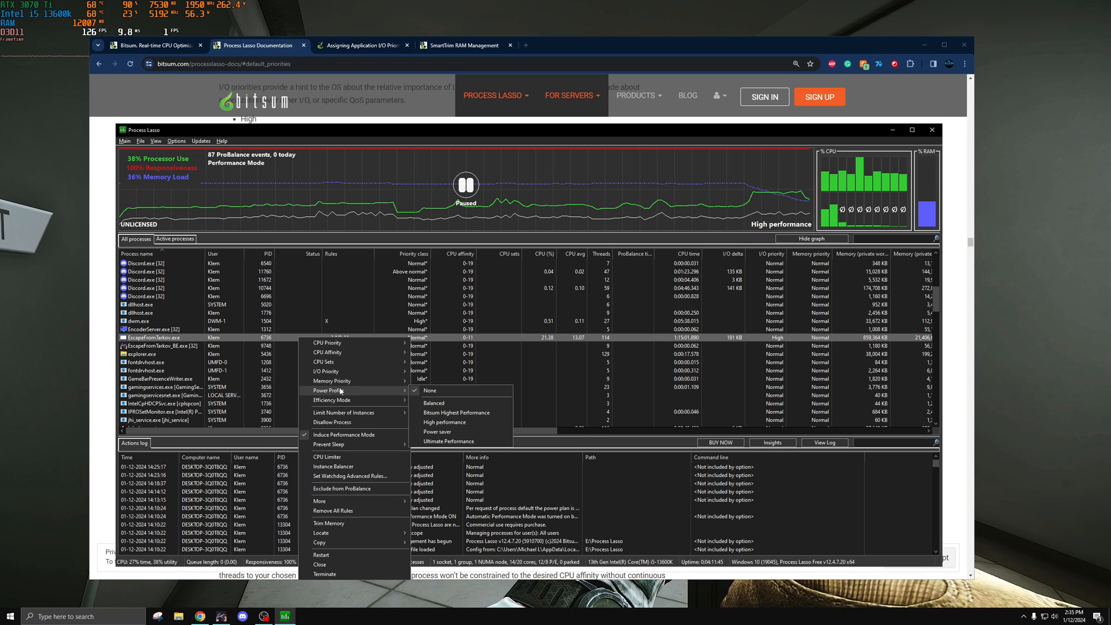
mouse_move(459, 432)
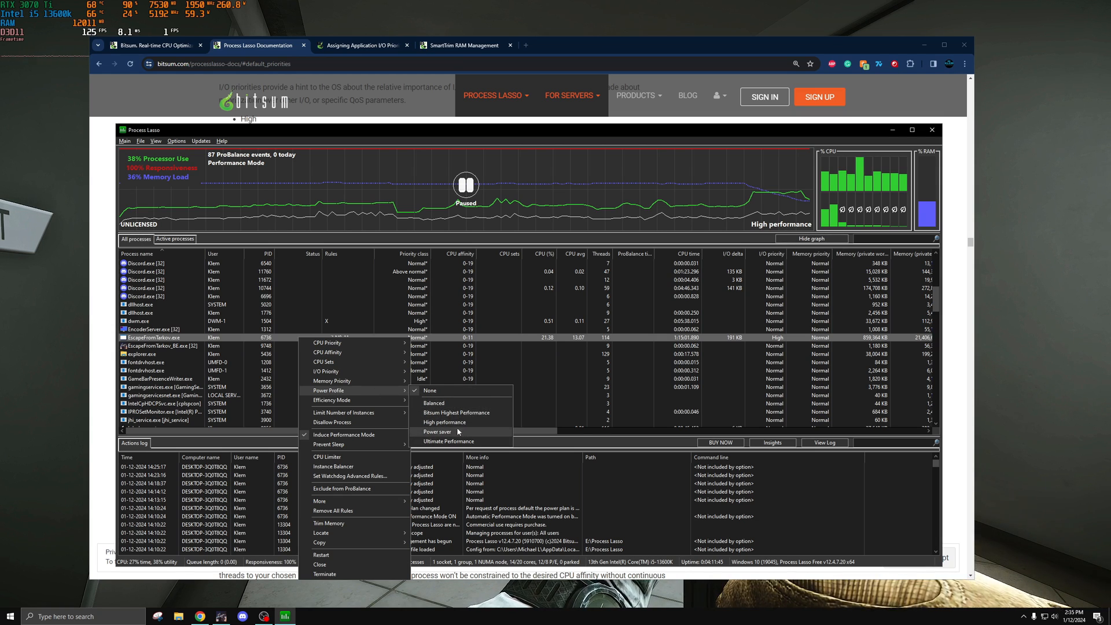
mouse_move(469, 413)
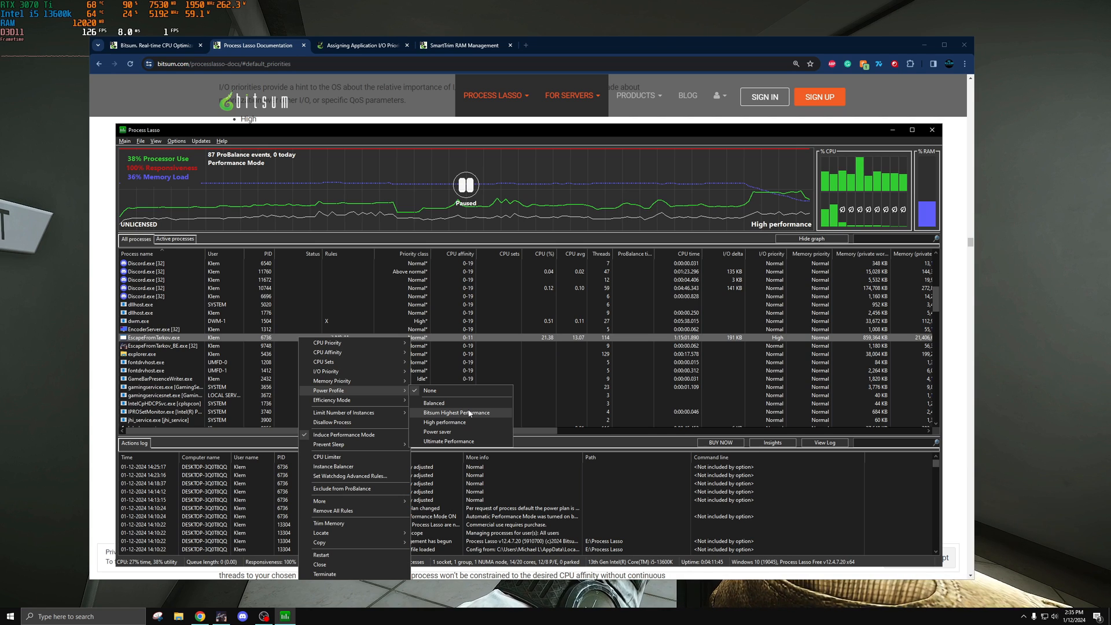
mouse_move(453, 441)
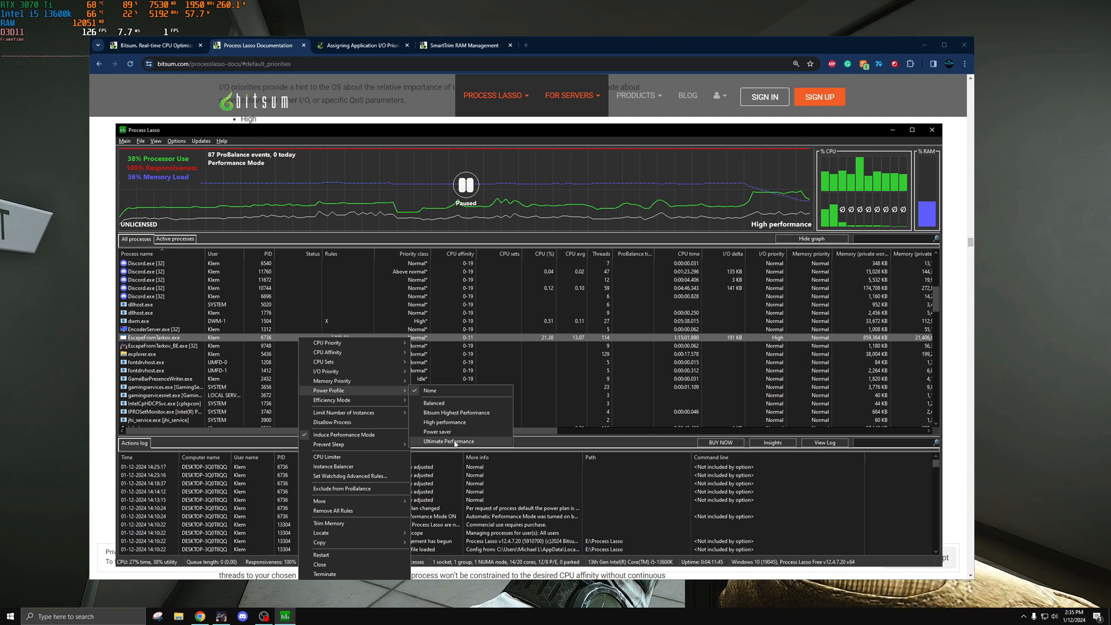
mouse_move(430, 391)
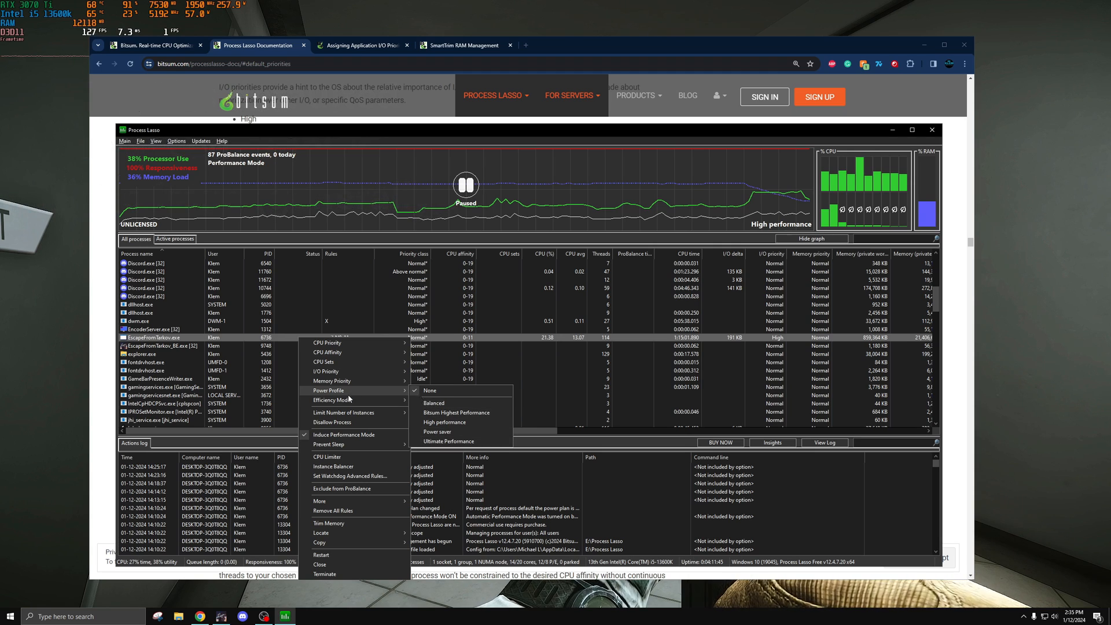
mouse_move(332, 399)
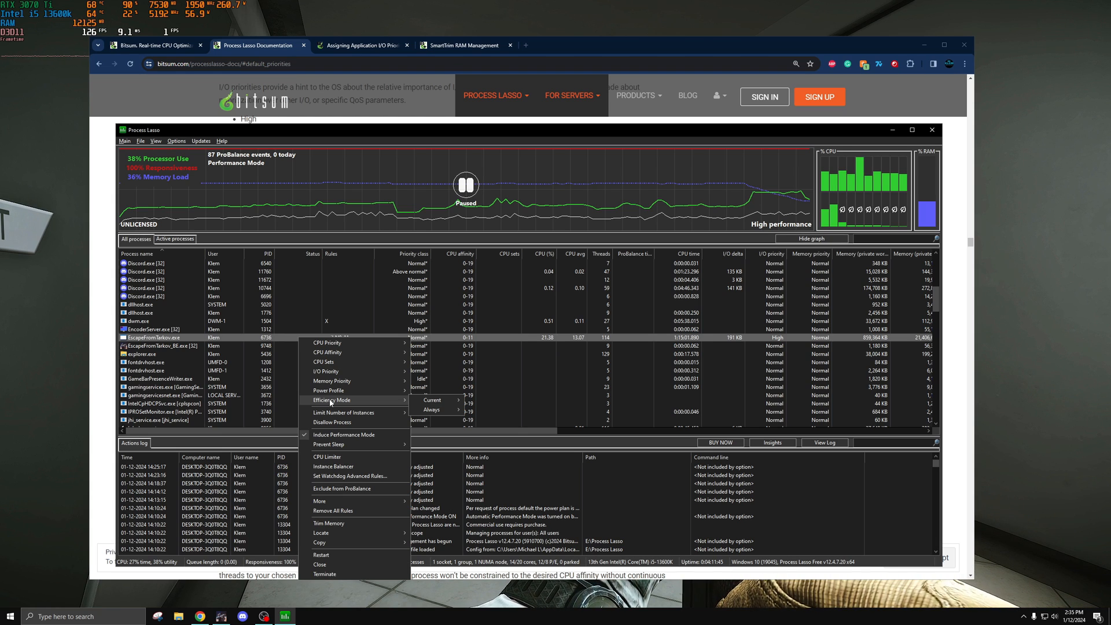
mouse_move(340, 361)
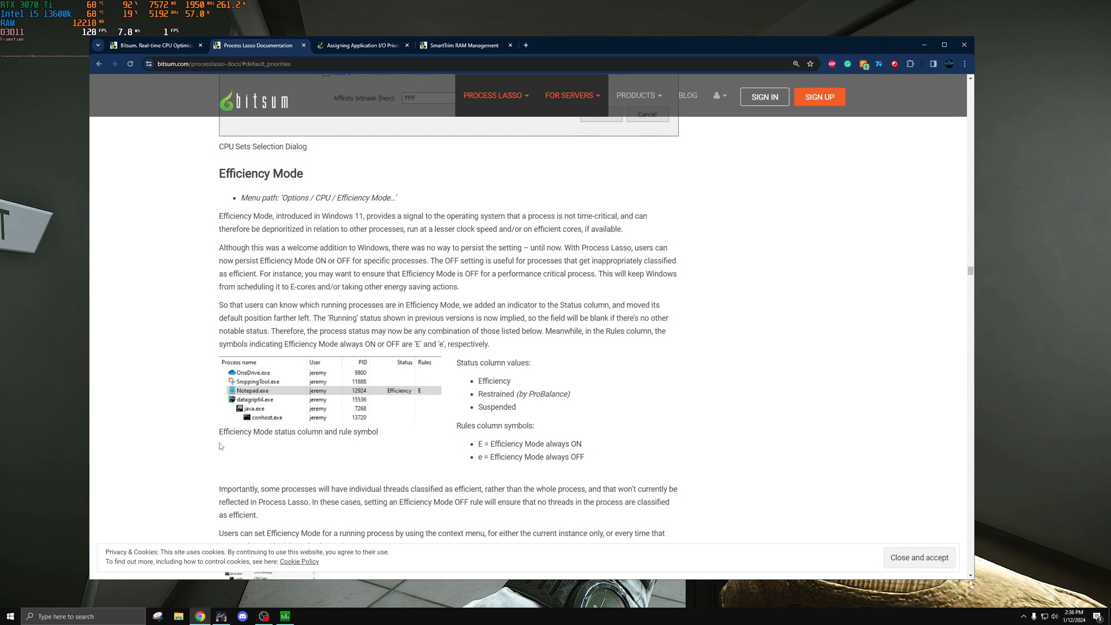
mouse_move(186, 302)
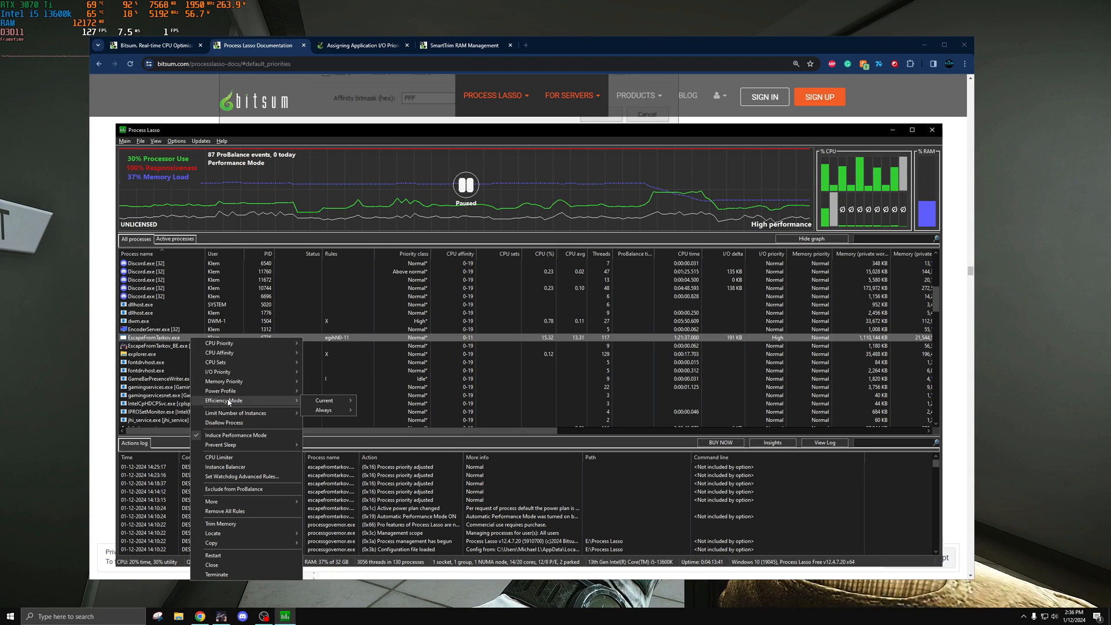
mouse_move(324, 410)
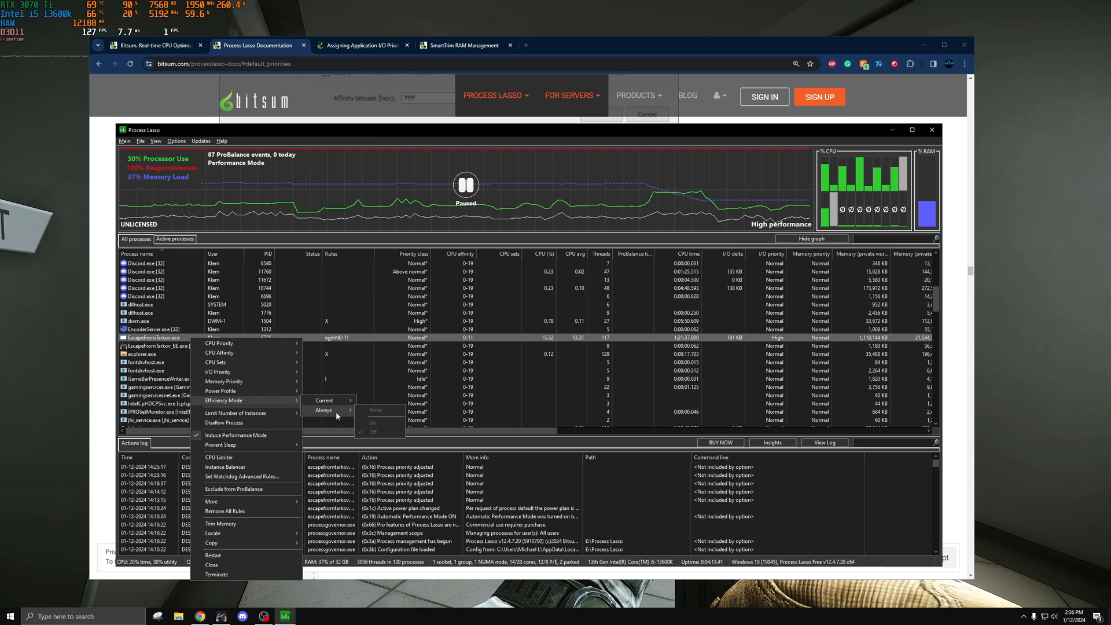
mouse_move(324, 400)
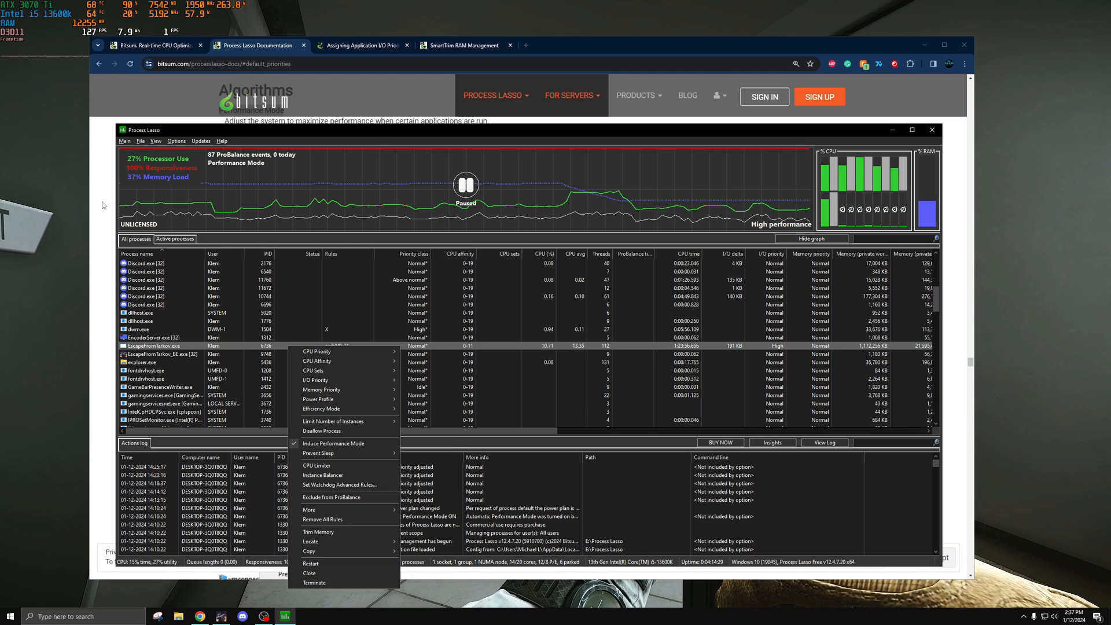
mouse_move(321, 389)
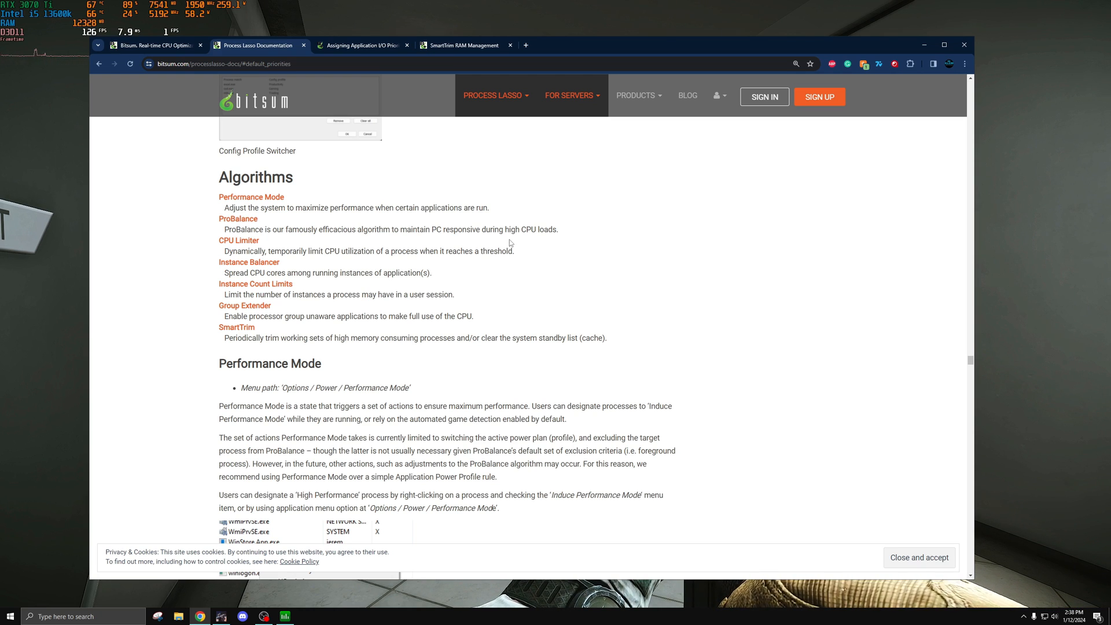
Highlight the ProBalance description in the Algorithms list, then clear the highlight.
left_click_drag(411, 229, 558, 229)
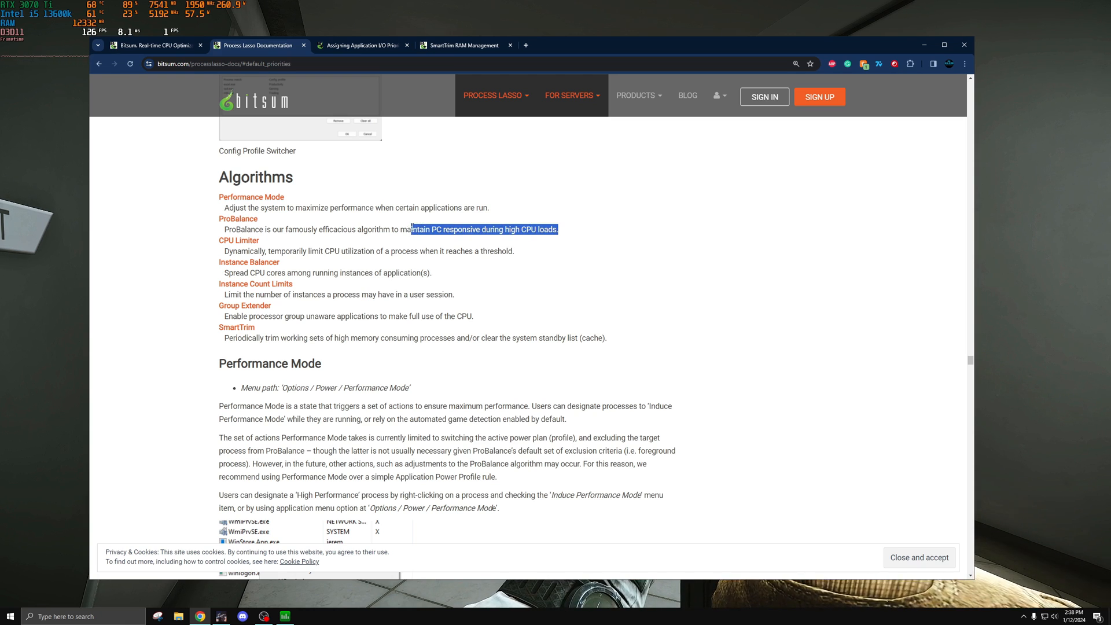
left_click(448, 289)
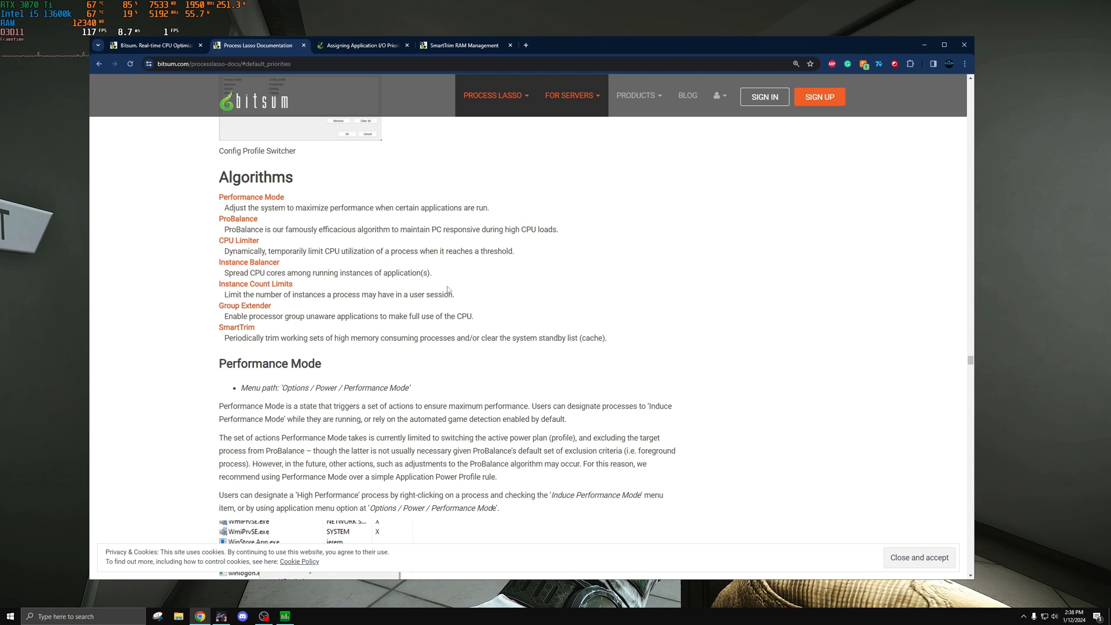
mouse_move(444, 286)
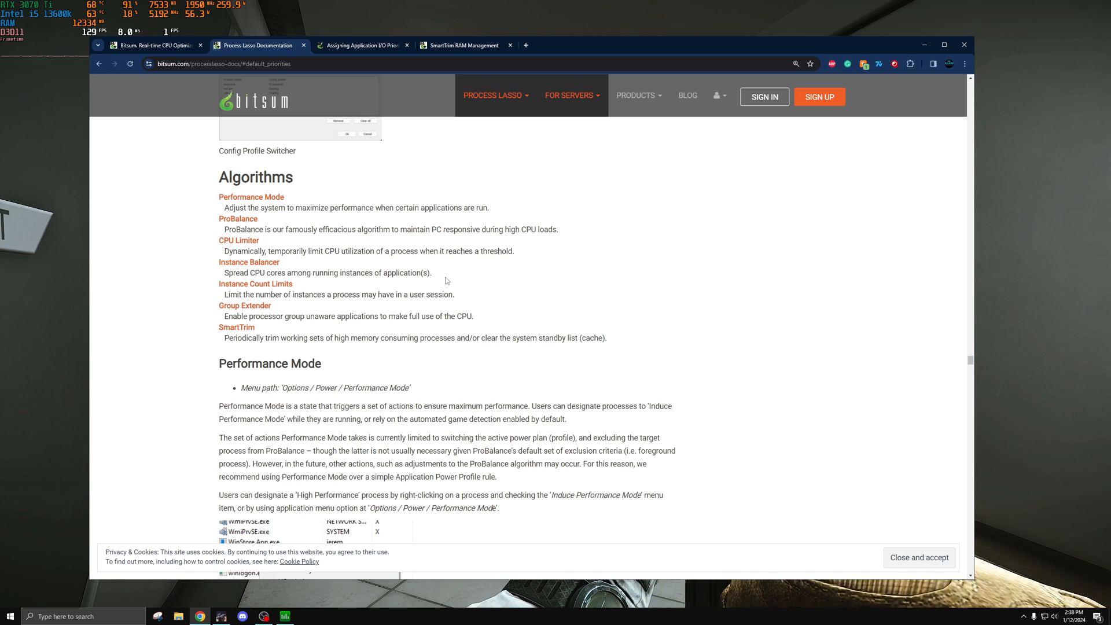
mouse_move(203, 322)
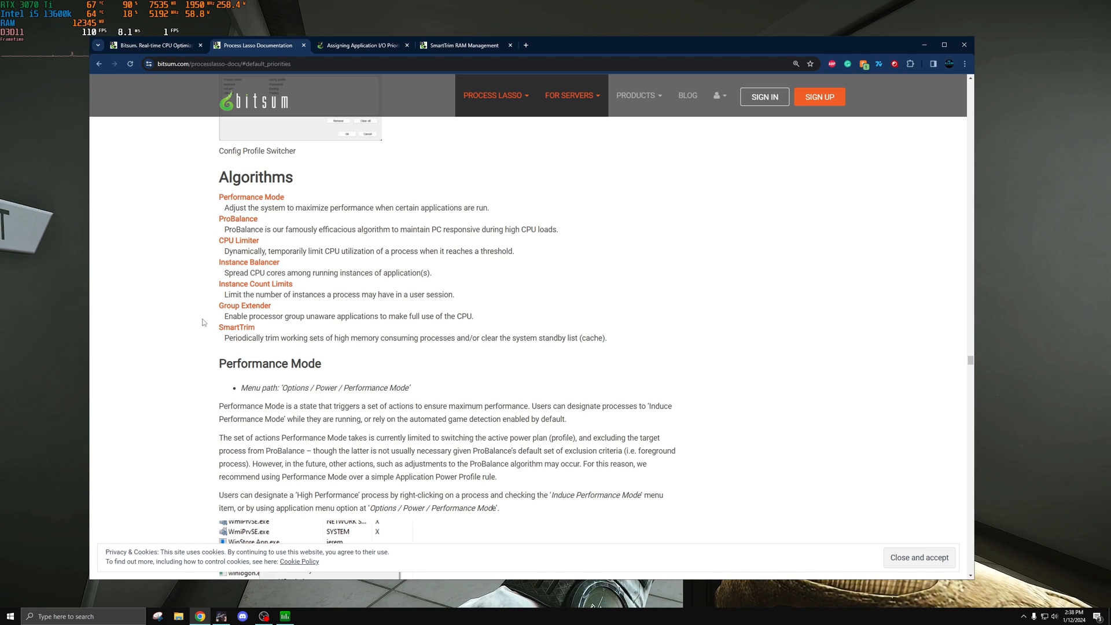
mouse_move(266, 326)
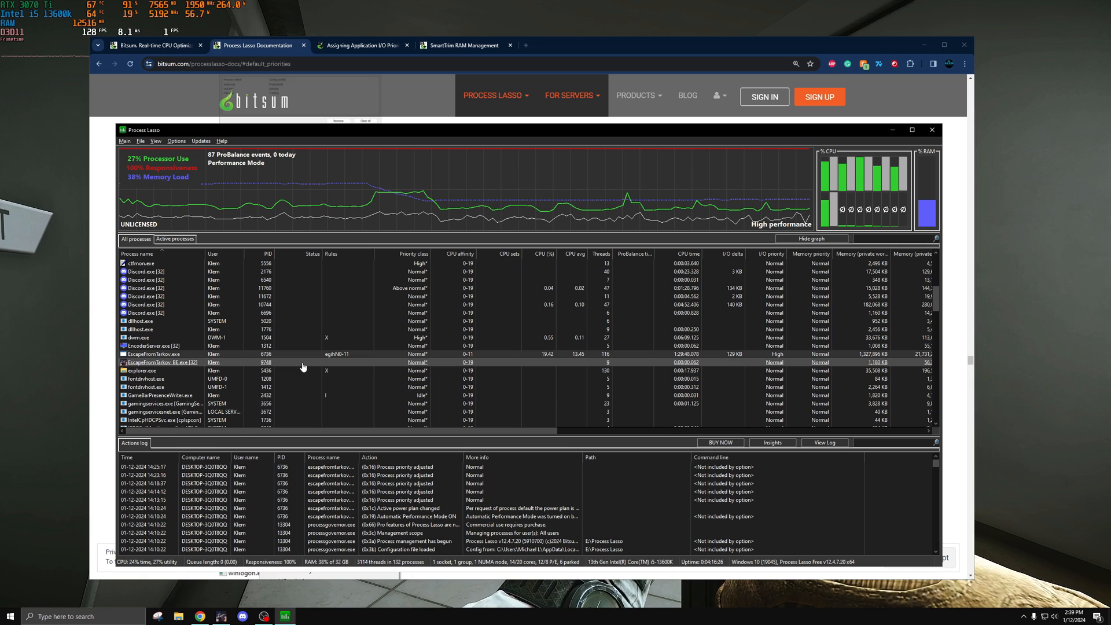
Select the EscapeFromTarkov.exe row in the All processes list.
left_click(152, 354)
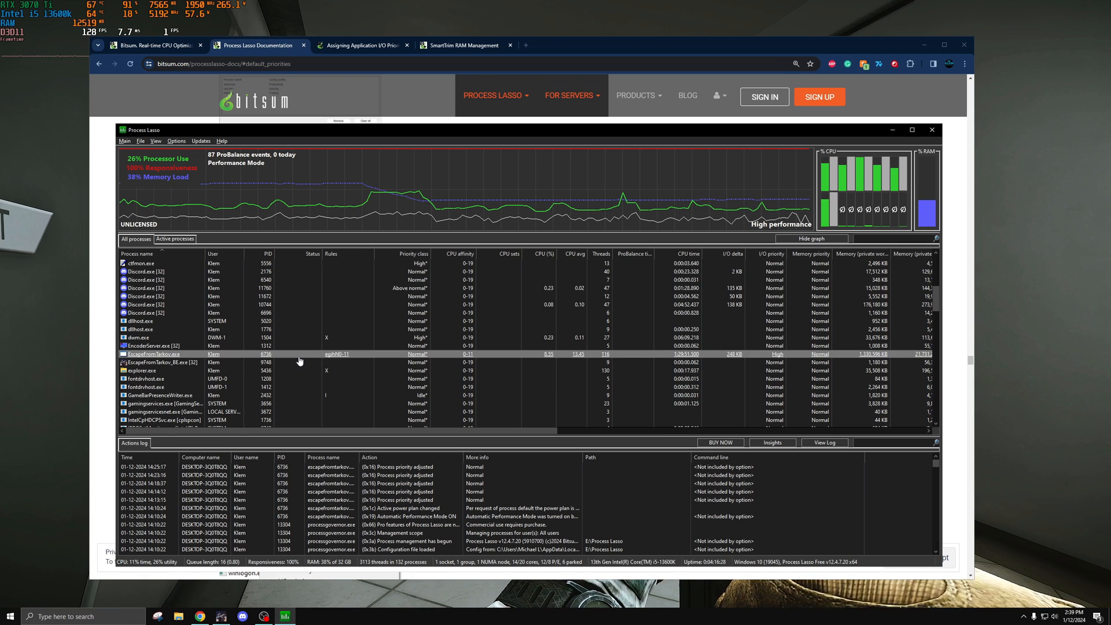